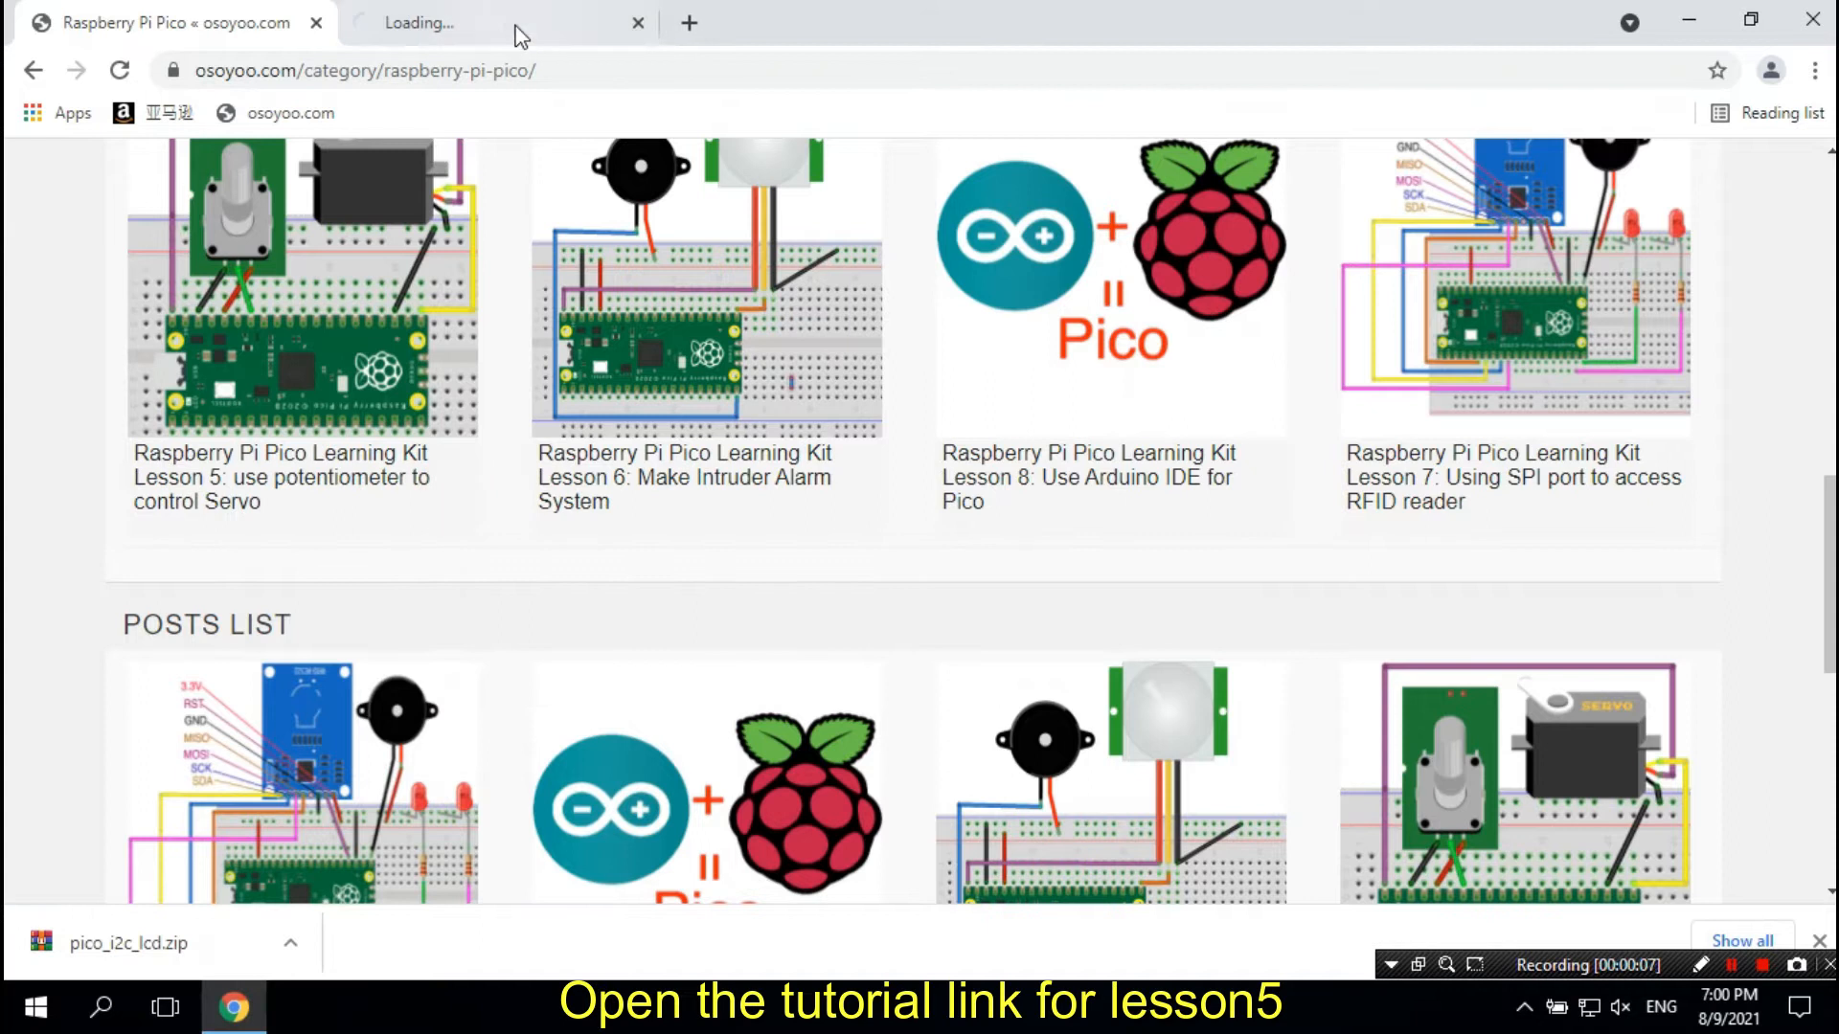
Step: Bring the Lesson 5 potentiometer-to-servo tutorial's Code Explanation section into view in Chrome
{"action": "left_click", "coordinate": [282, 477]}
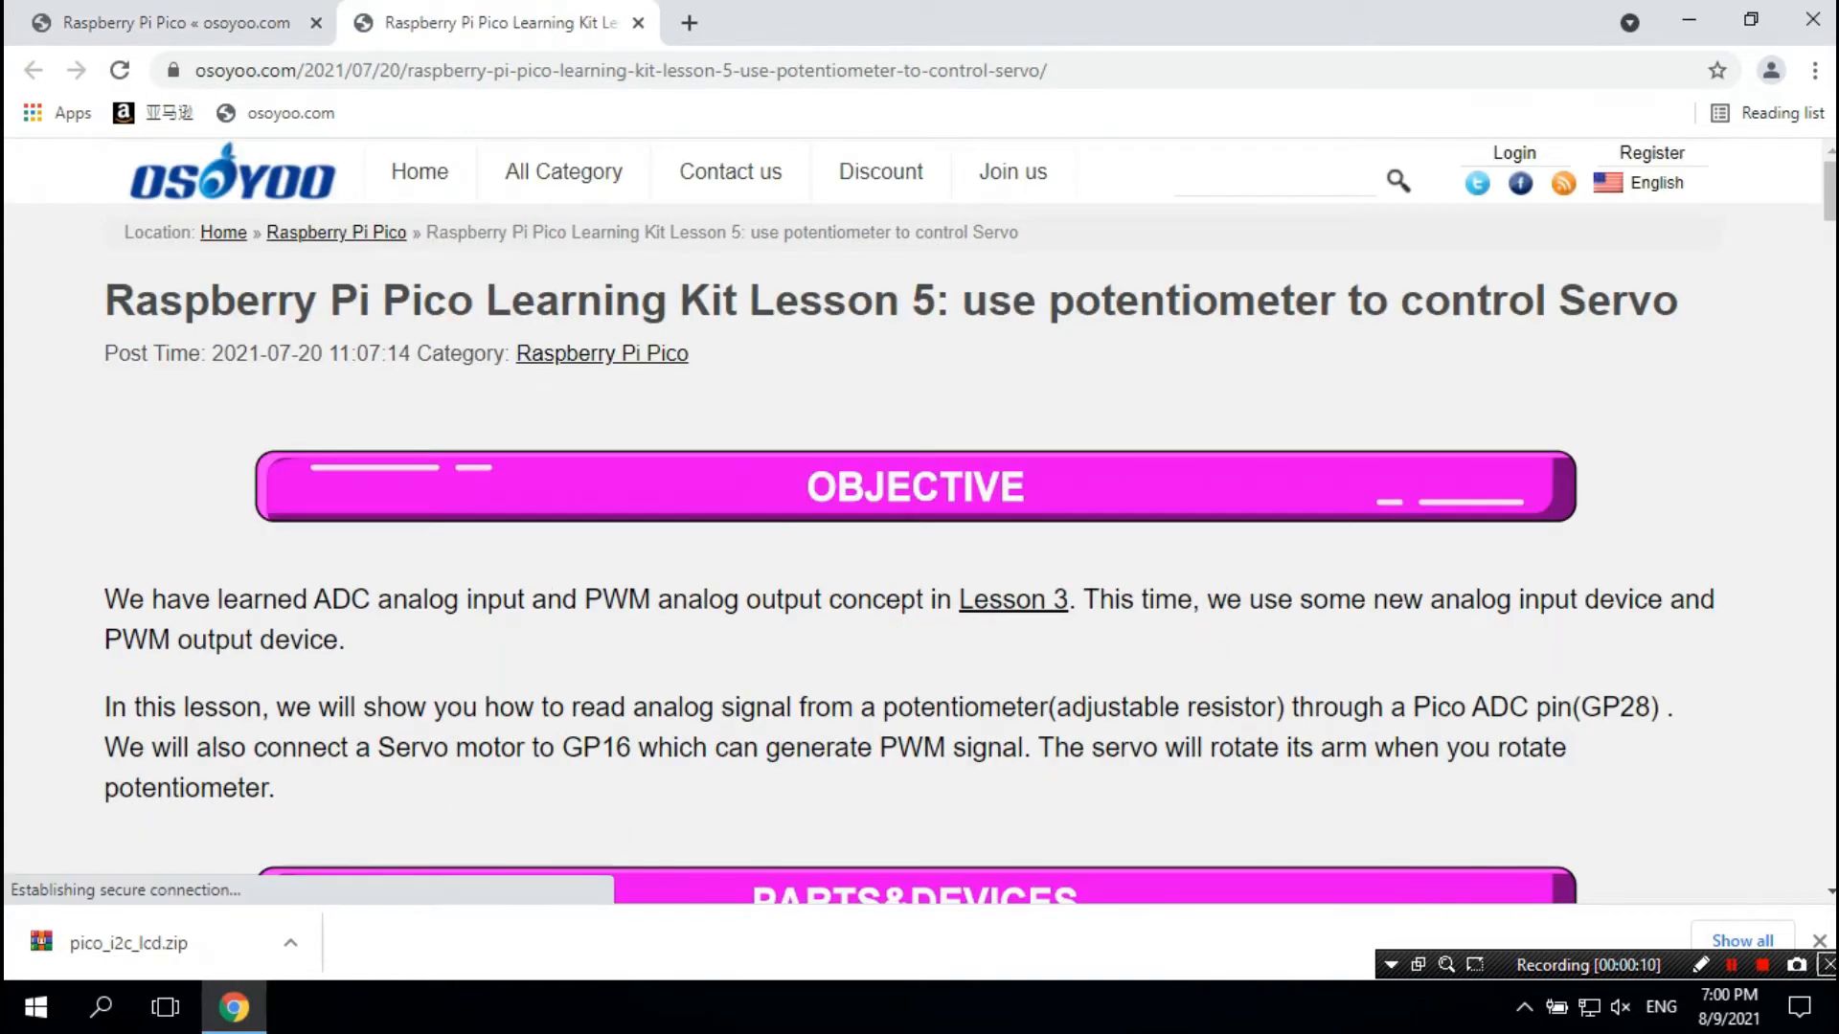
{"action": "scroll", "scroll_direction": "down", "scroll_amount": 3}
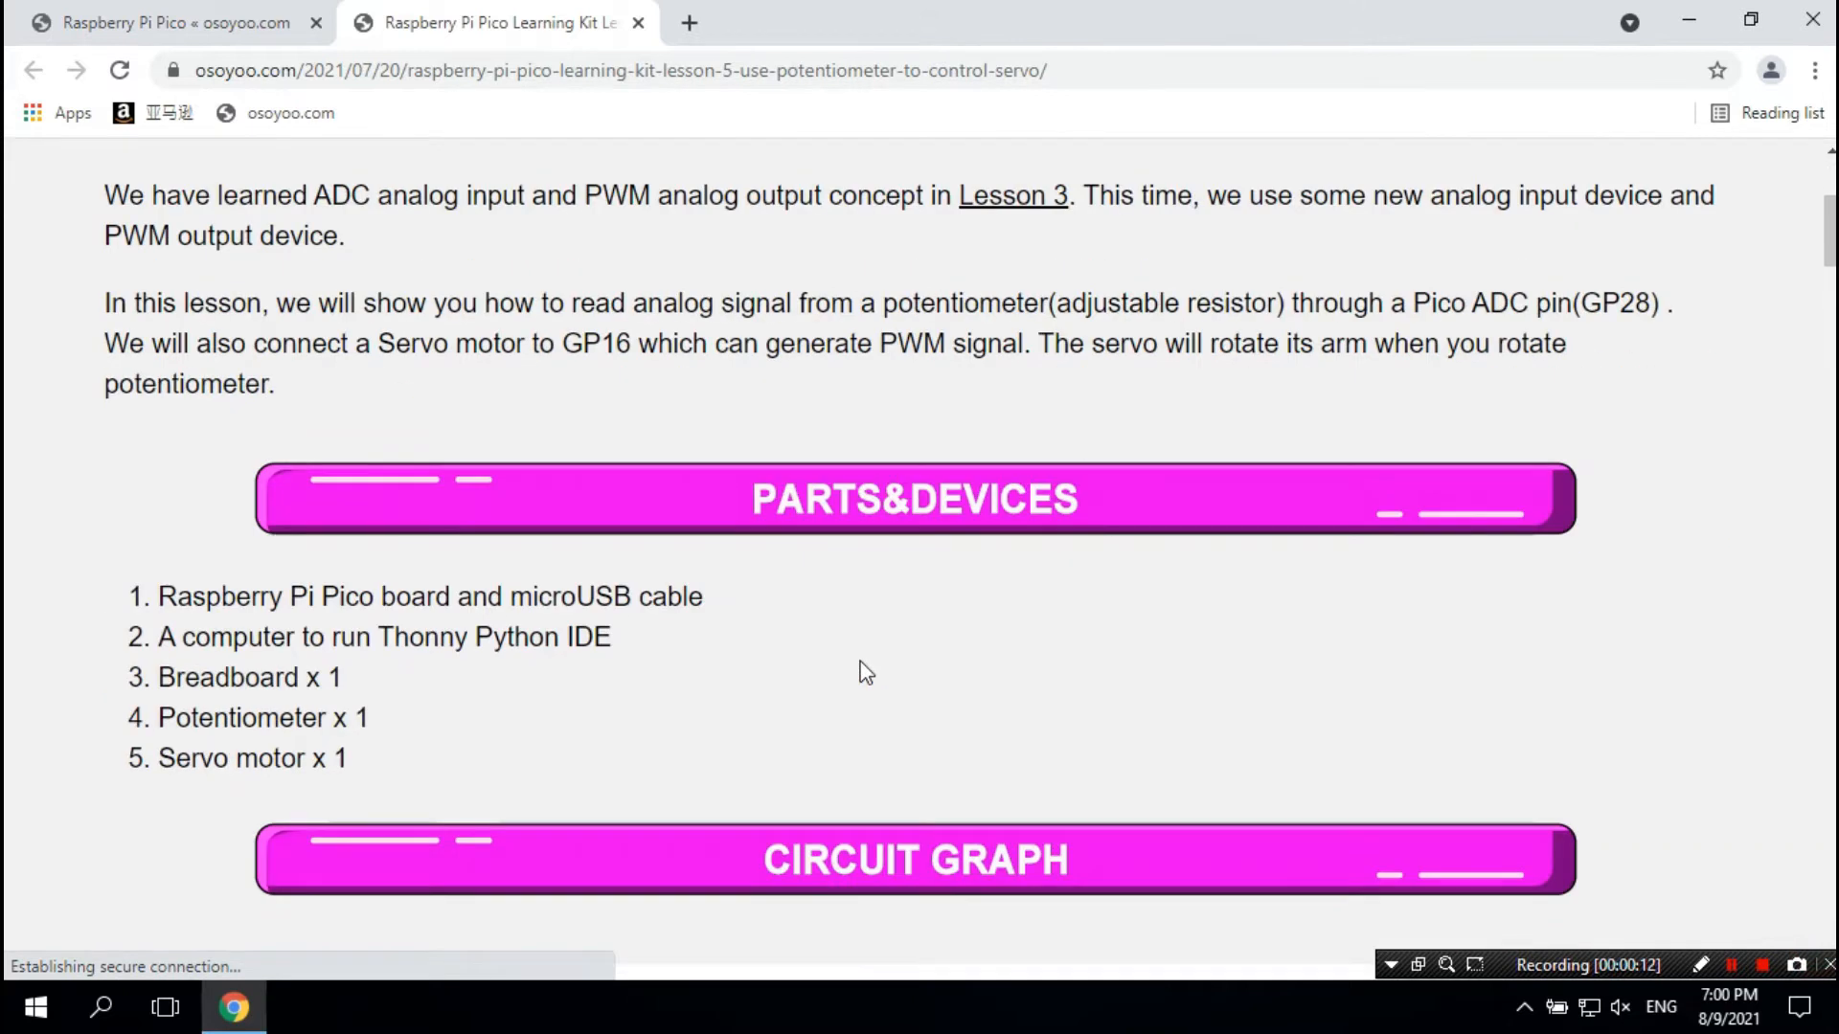
{"action": "scroll", "scroll_direction": "down", "scroll_amount": 3}
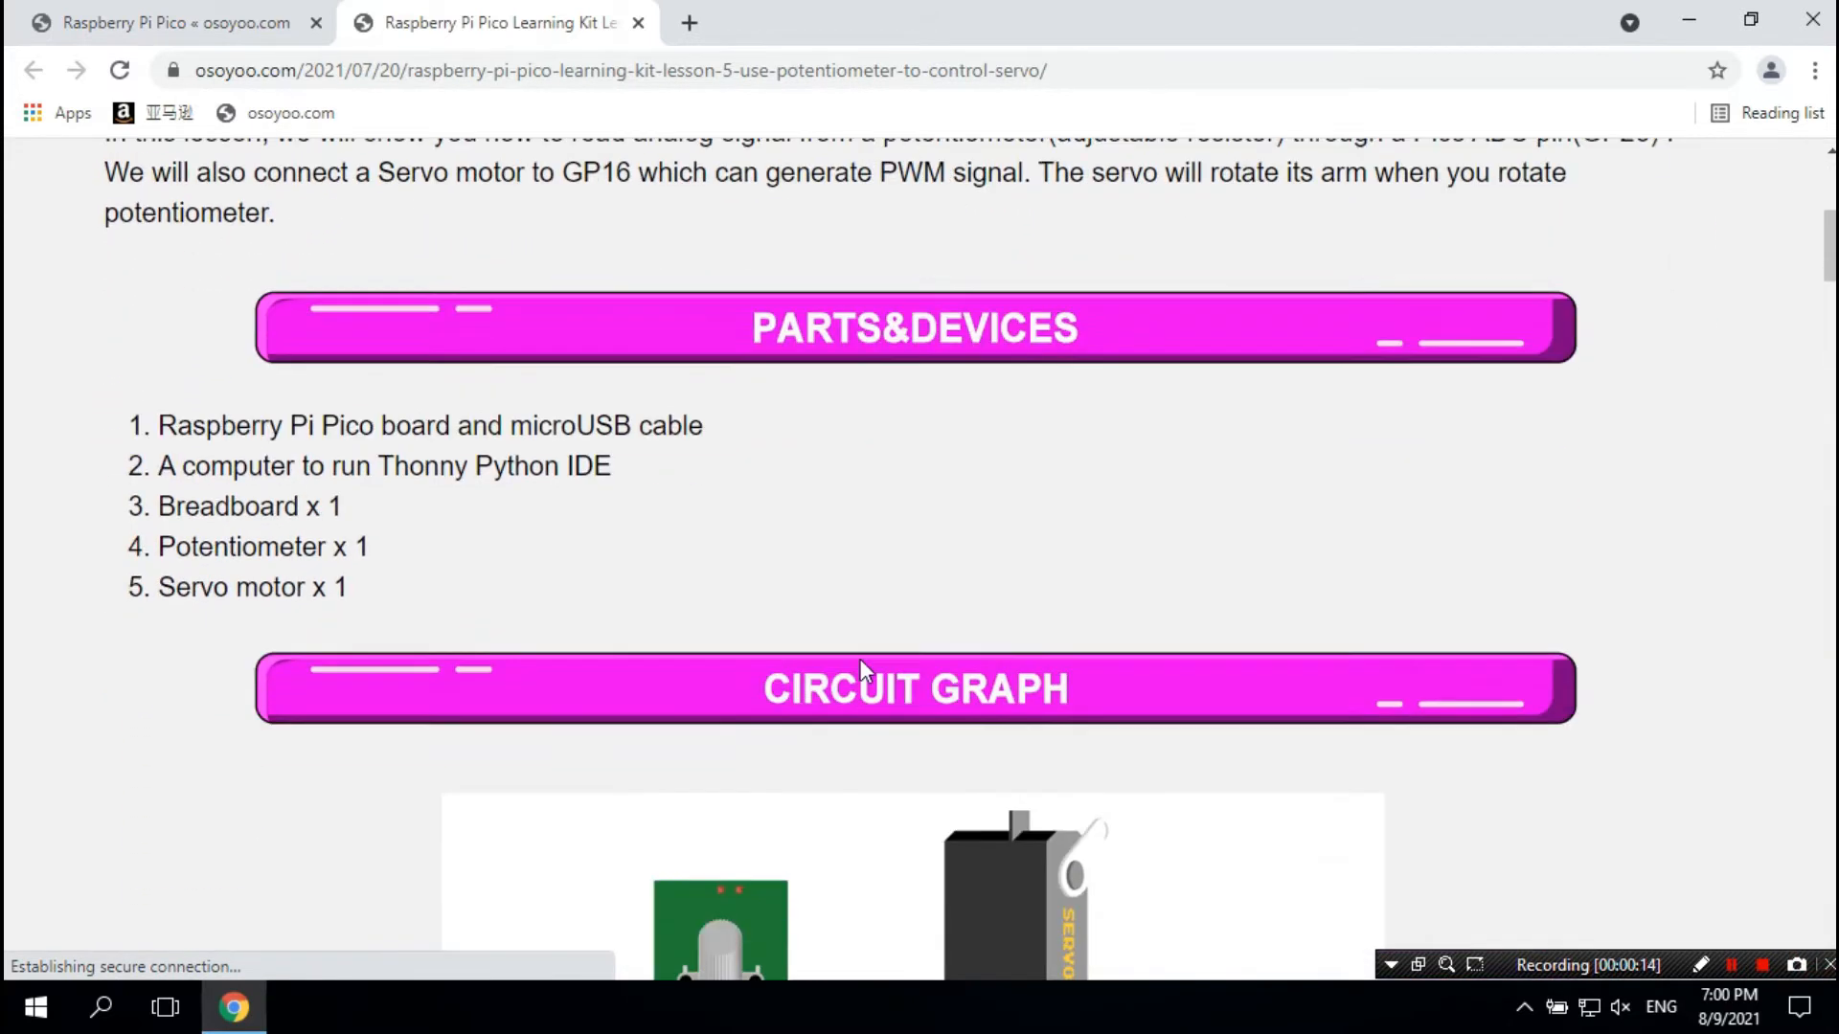
{"action": "scroll", "scroll_direction": "down", "scroll_amount": 3}
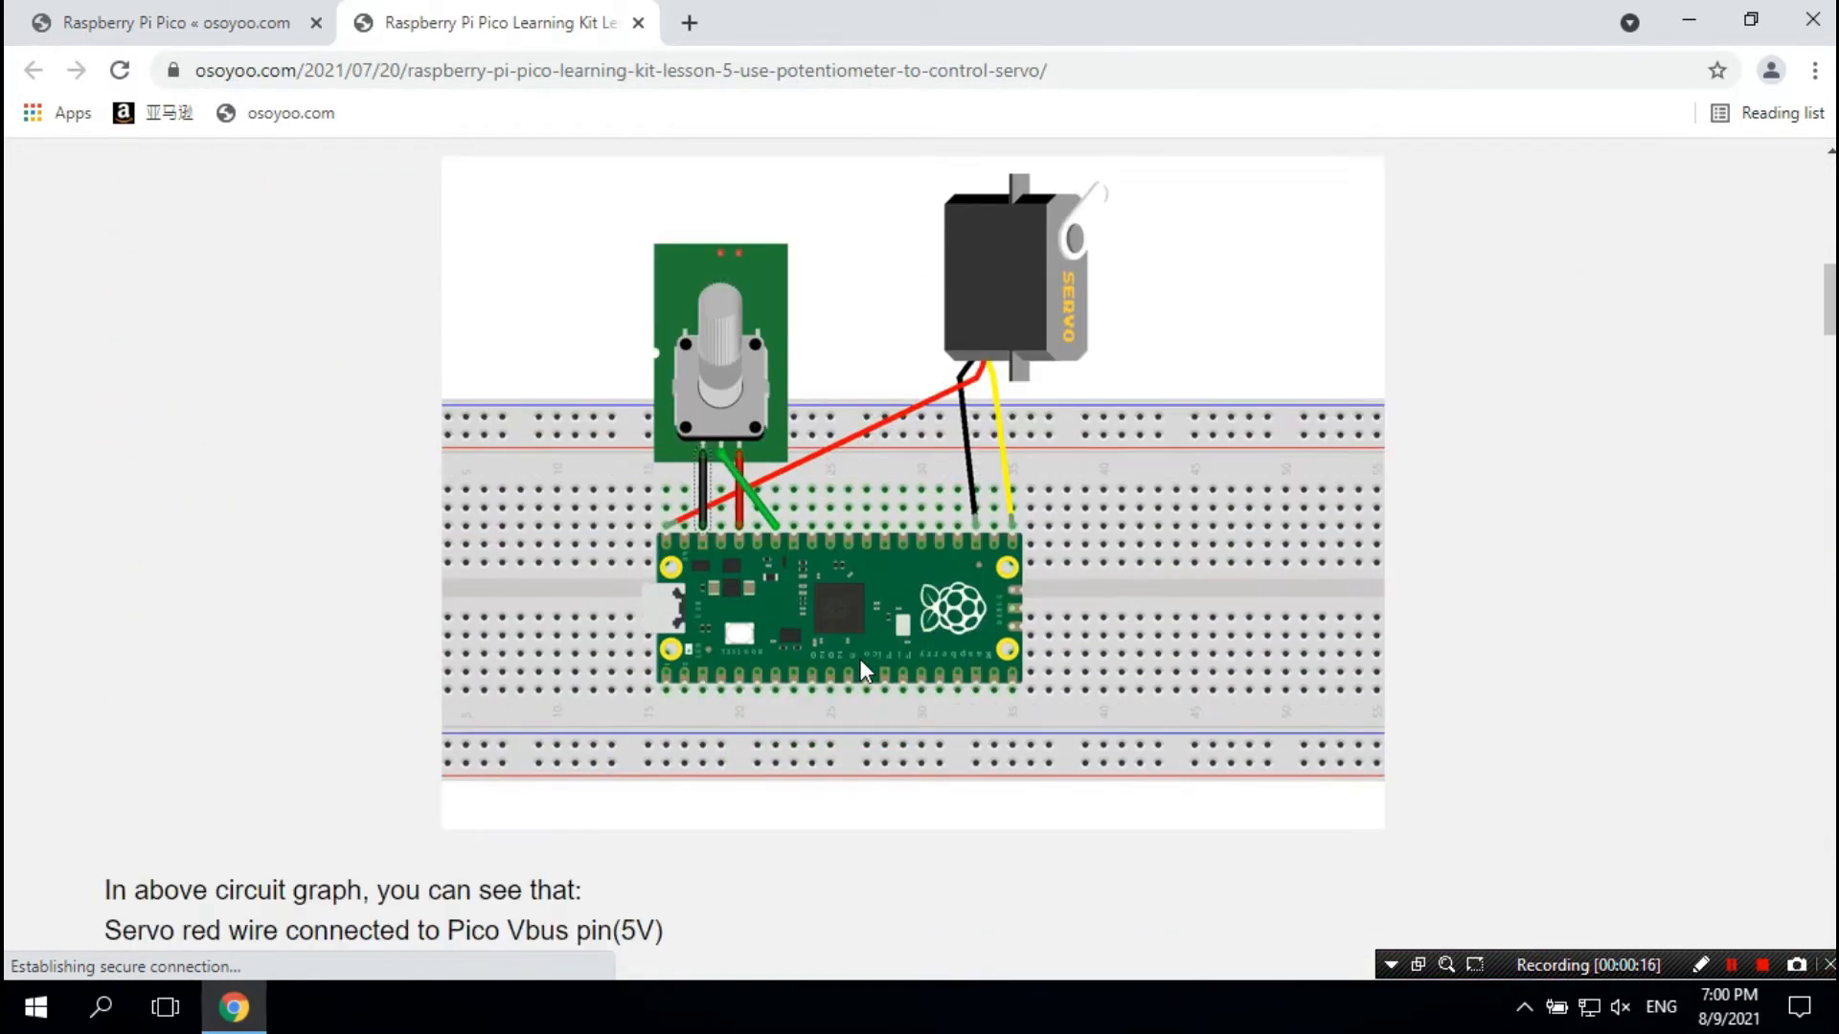
{"action": "scroll", "scroll_direction": "down", "scroll_amount": 3}
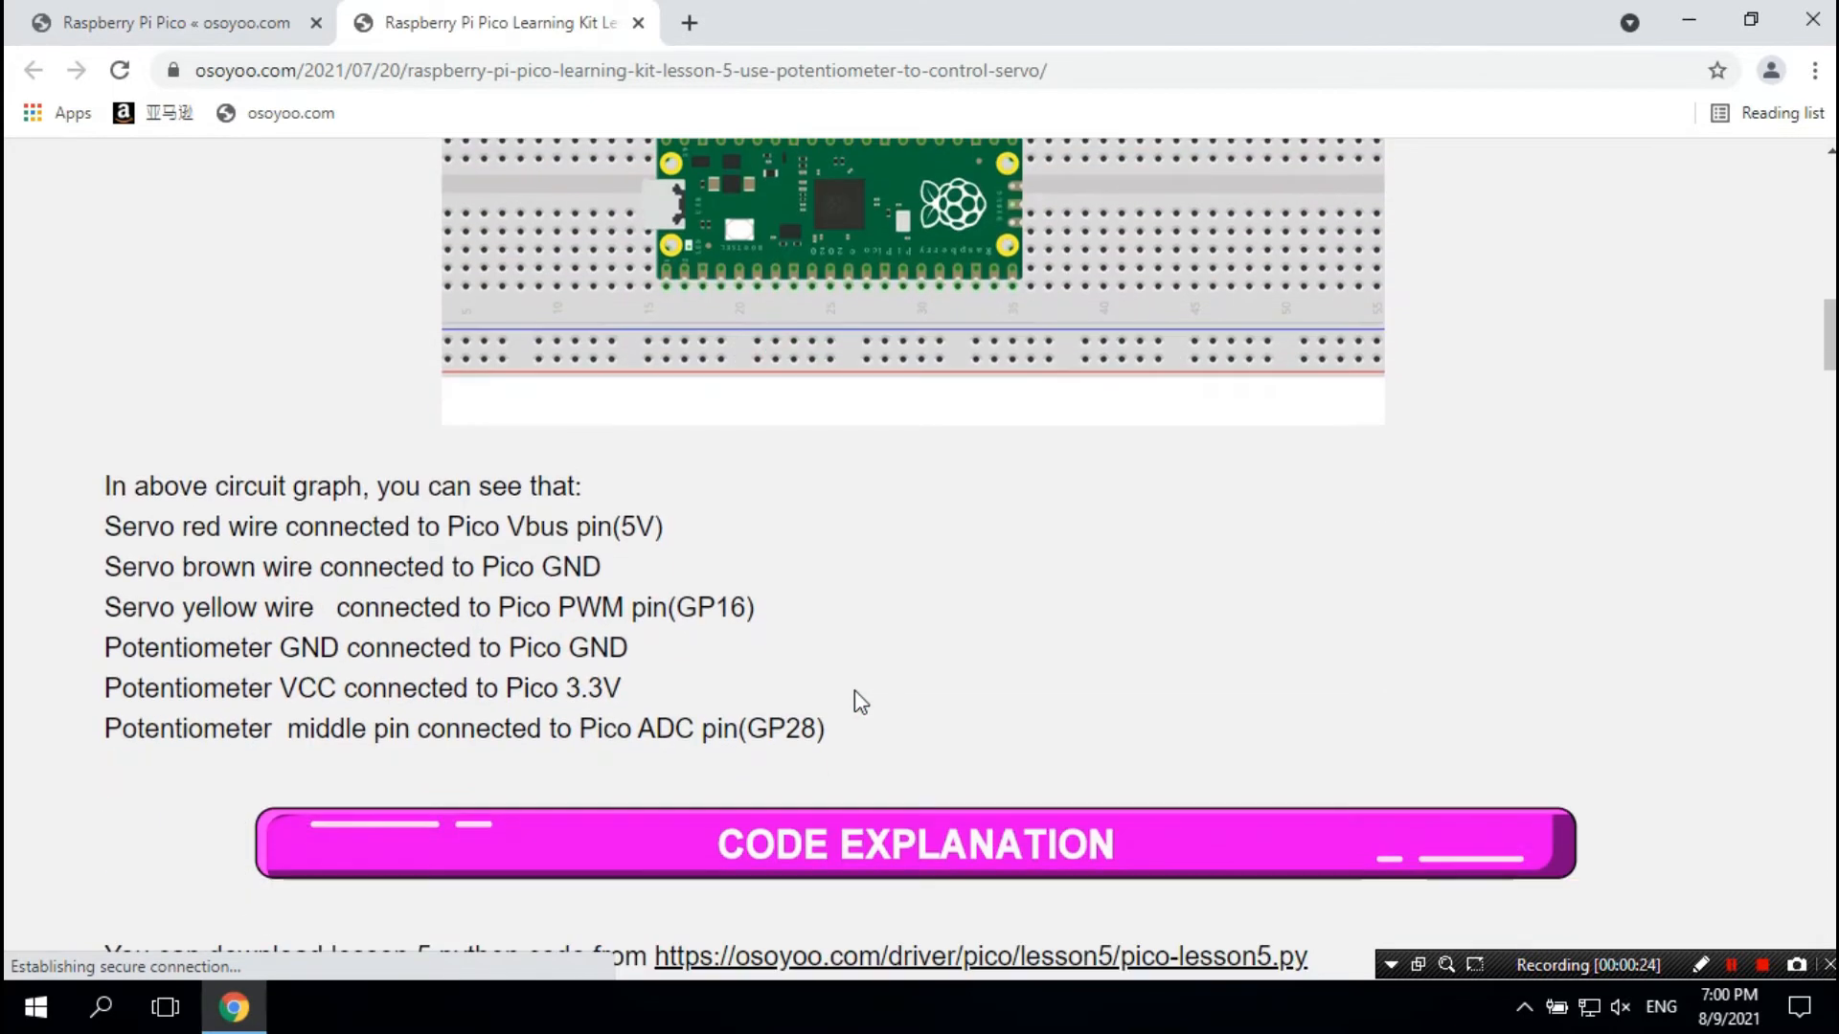
{"action": "scroll", "scroll_direction": "down", "scroll_amount": 3}
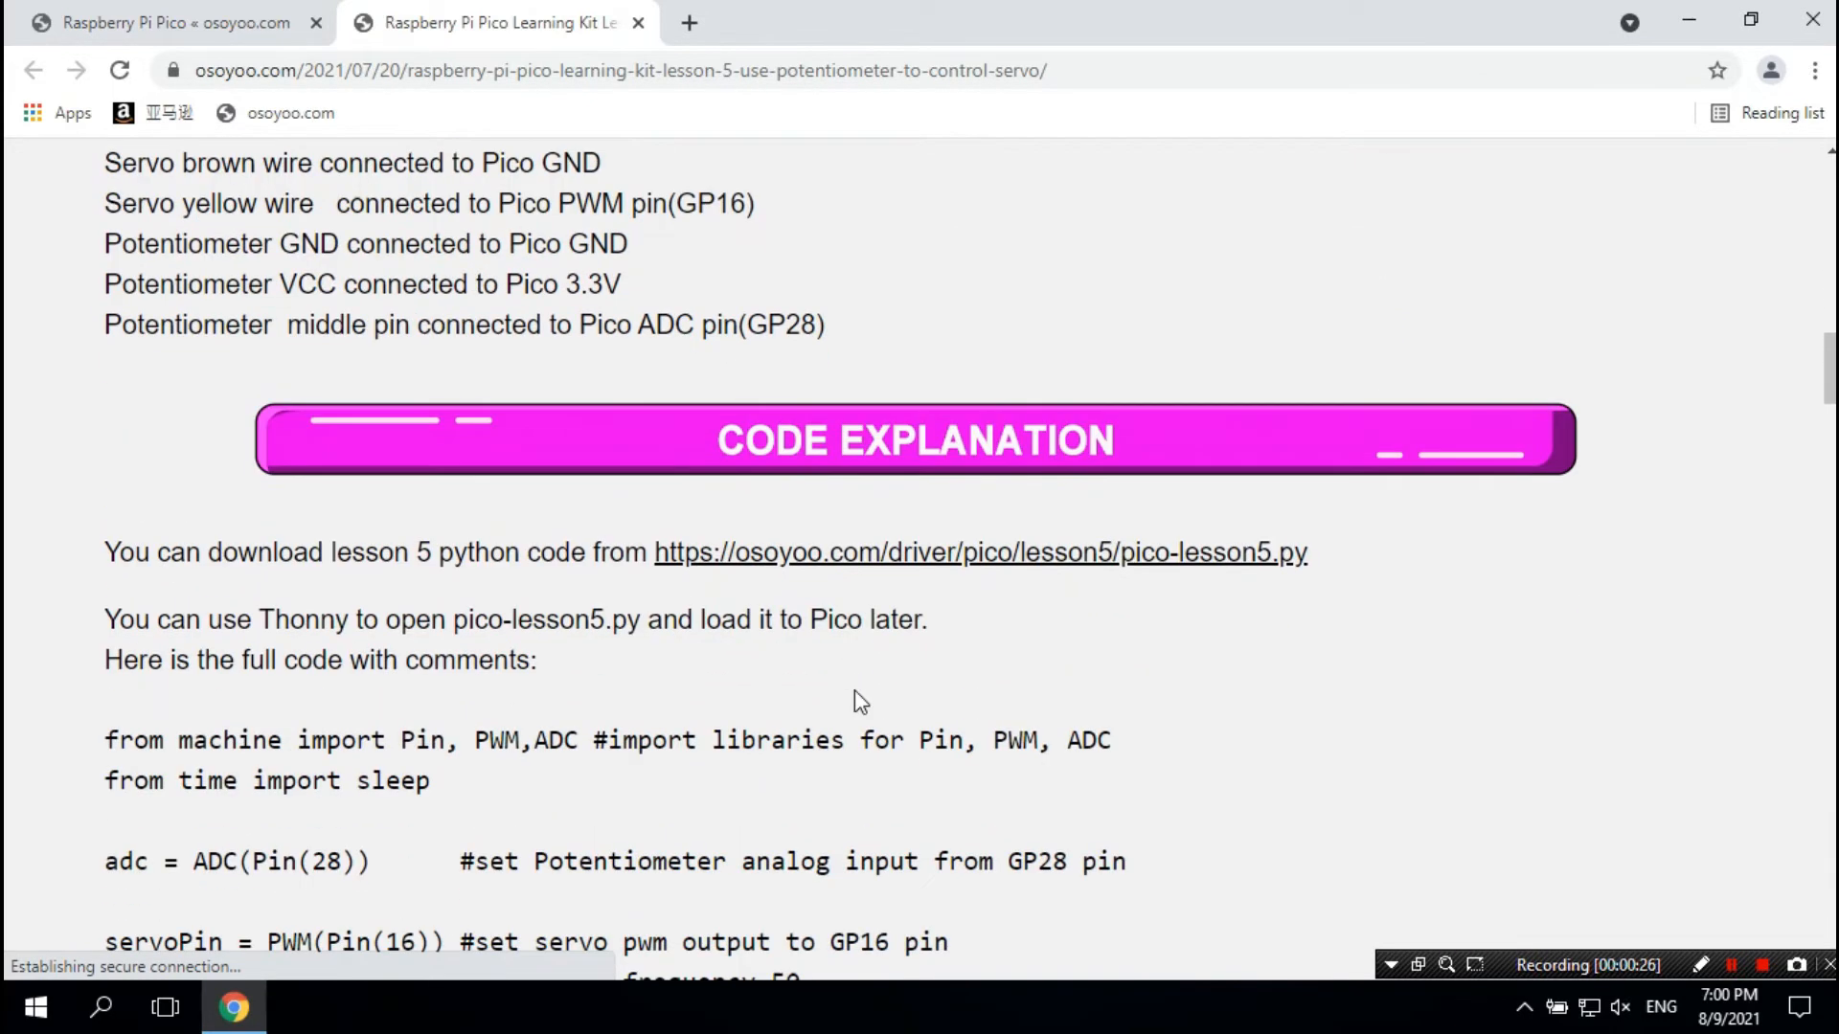
{"action": "scroll", "scroll_direction": "down", "scroll_amount": 3}
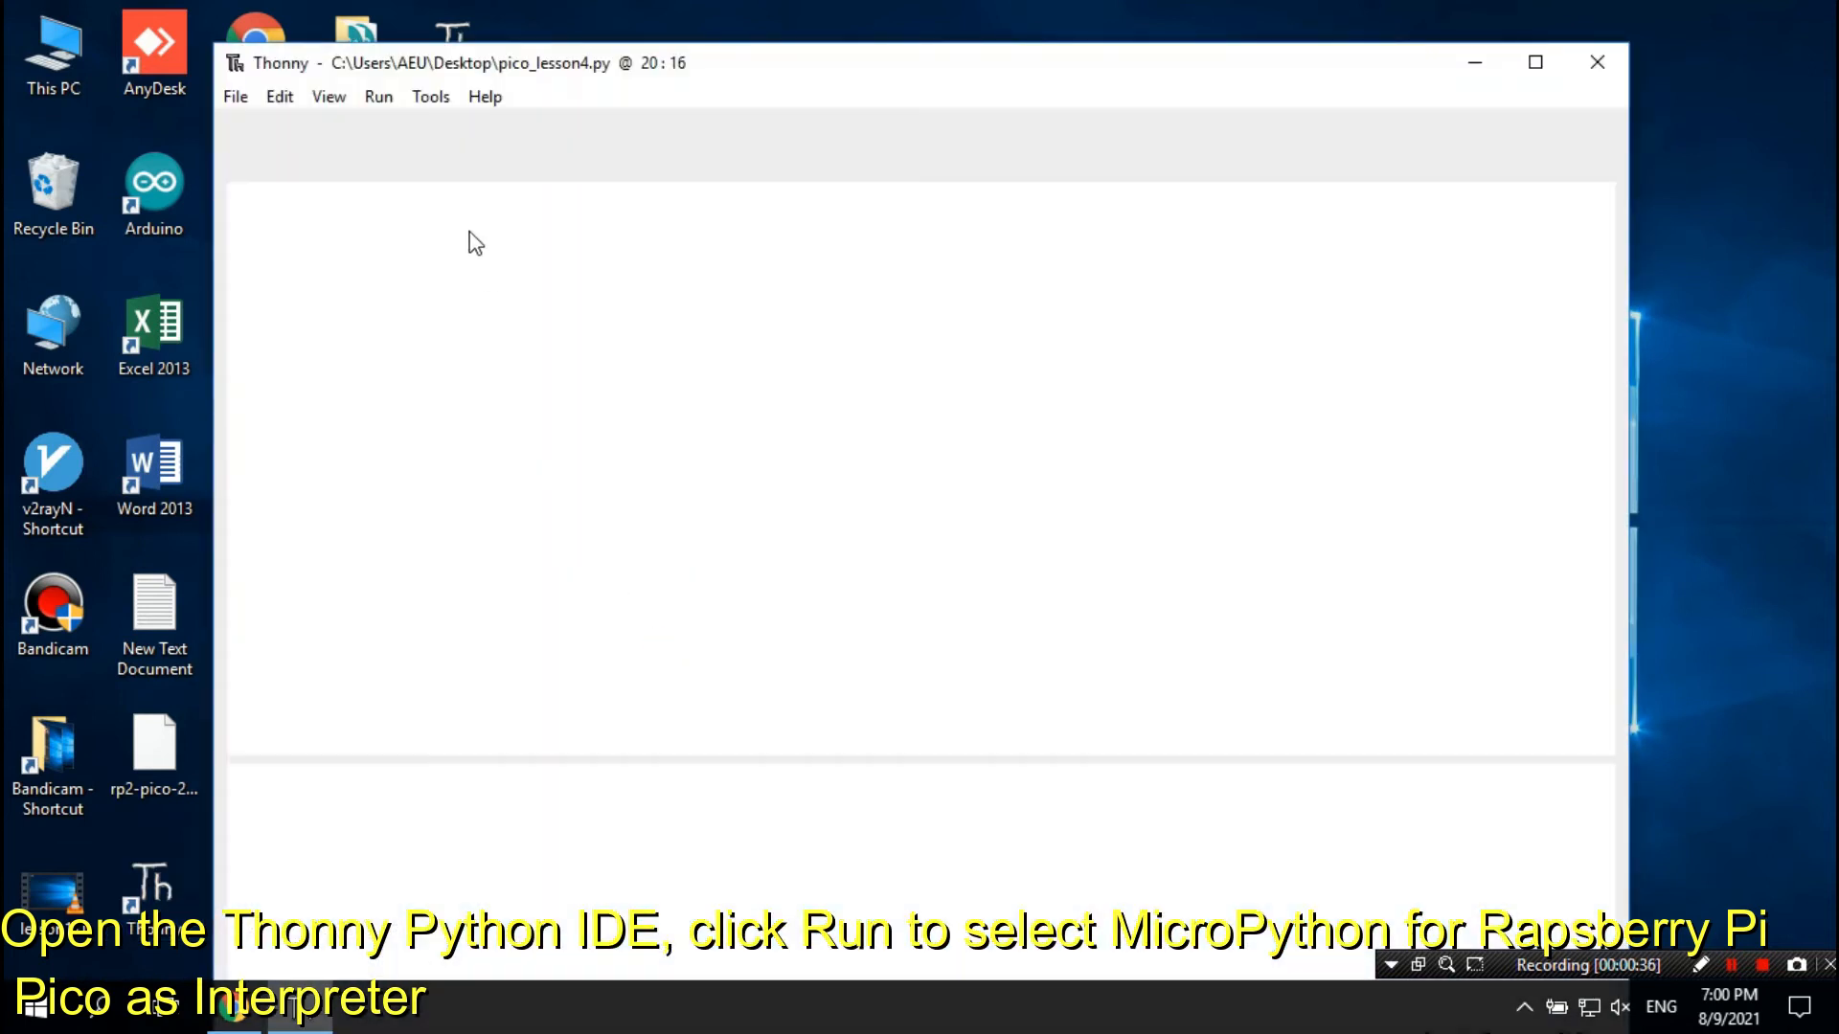
Step: Select MicroPython (Raspberry Pi Pico) as Thonny's interpreter via Tools > Options
{"action": "left_click", "coordinate": [429, 96]}
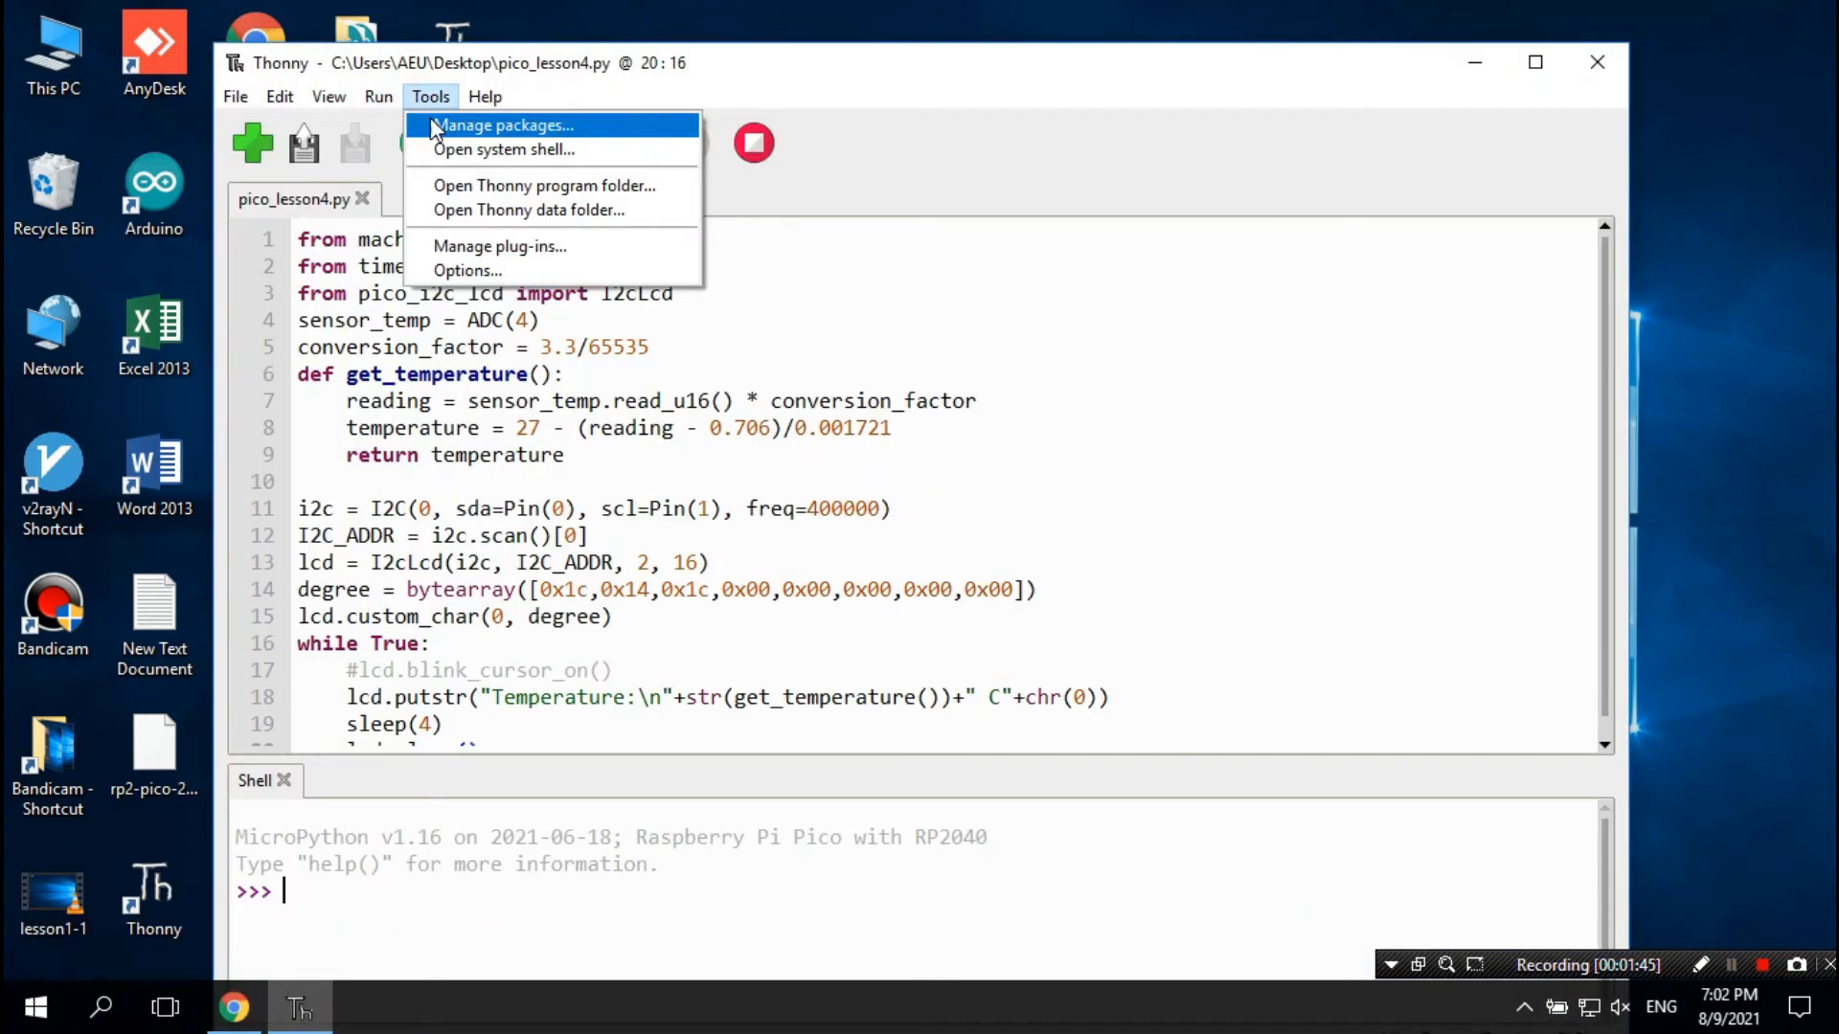
{"action": "left_click", "coordinate": [467, 270]}
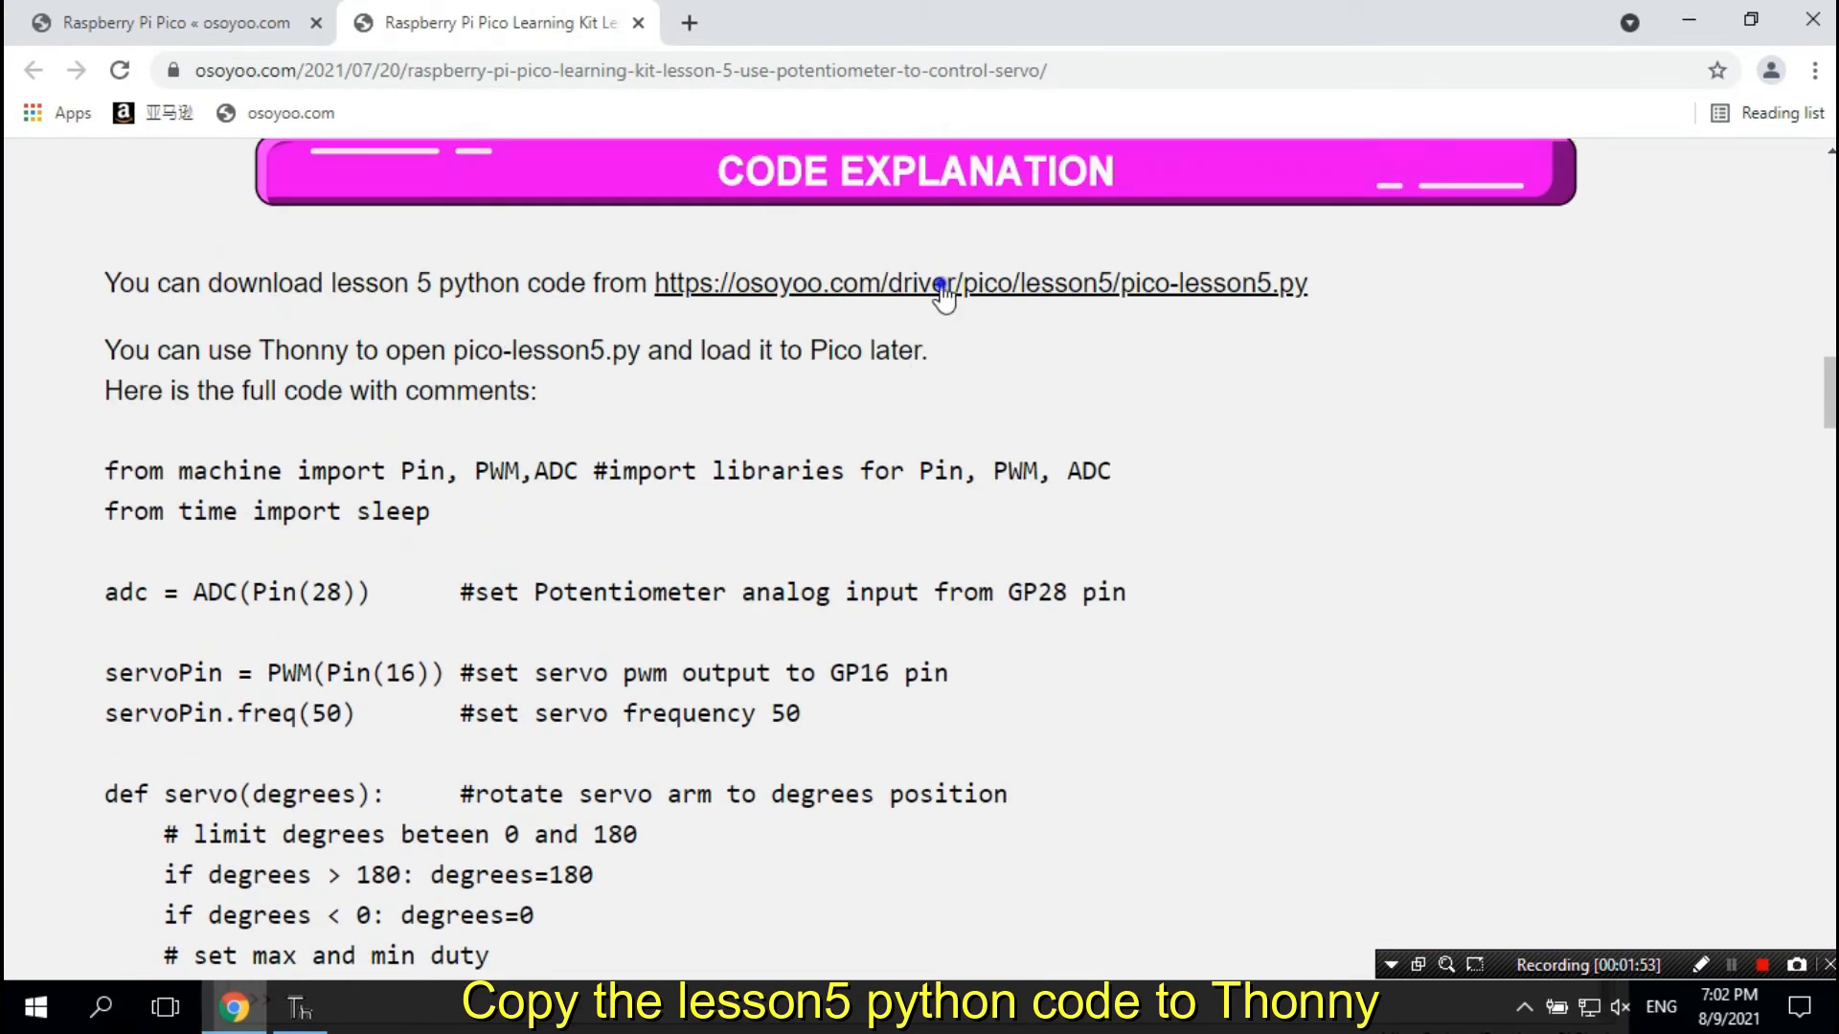
Step: Copy the raw pico-lesson5.py code from Chrome and return to the Thonny editor
{"action": "left_click", "coordinate": [979, 283]}
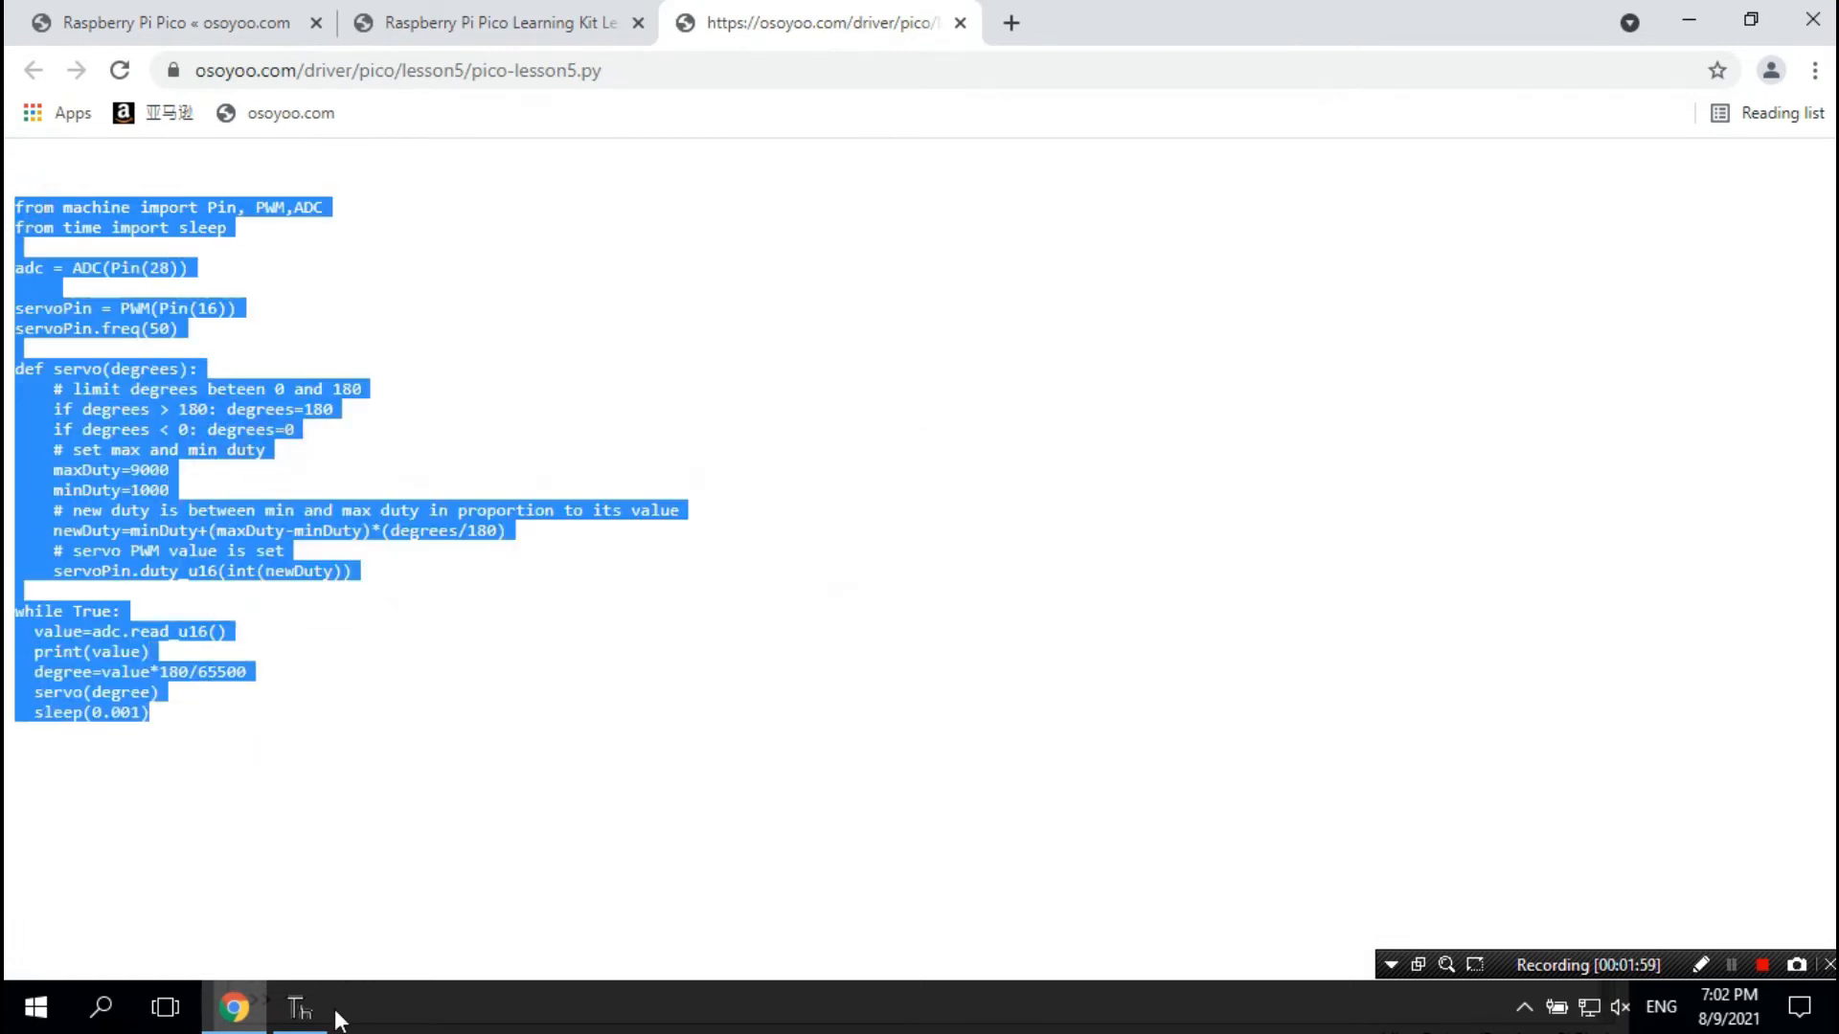
{"action": "left_click", "coordinate": [299, 1007]}
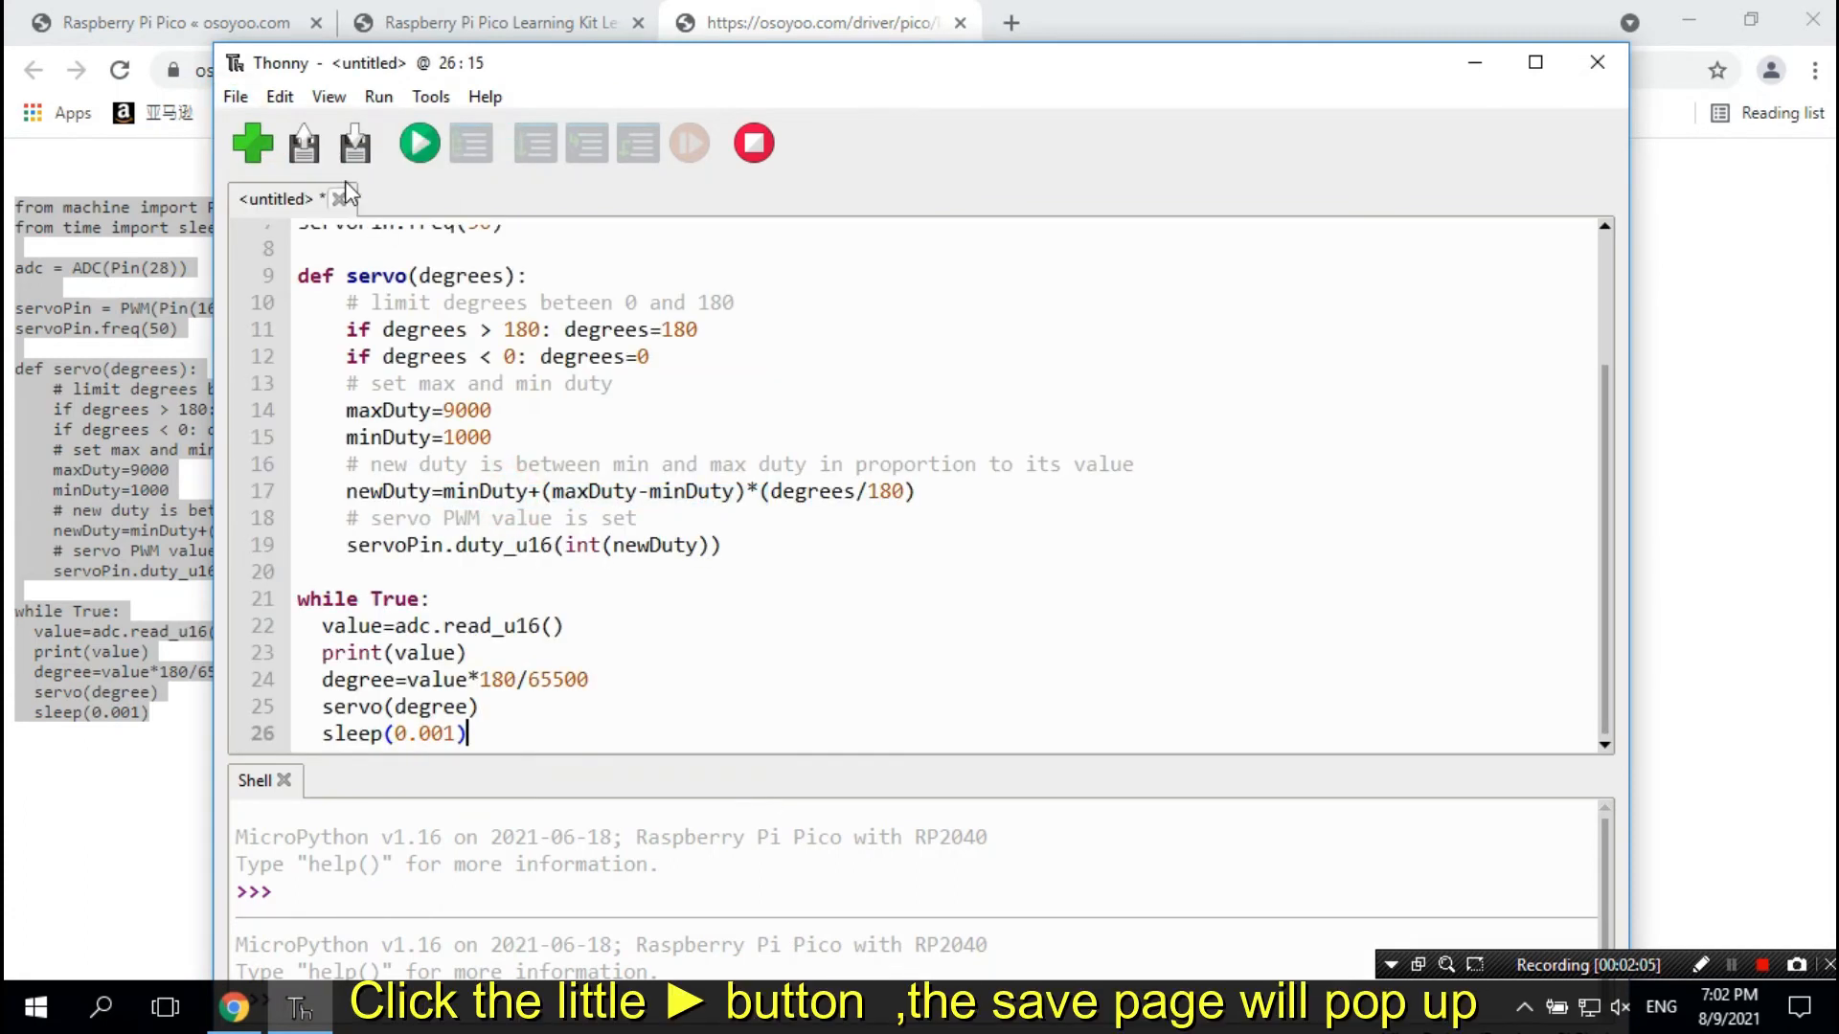
Step: Run the pasted servo code and choose Raspberry Pi Pico as the save destination
{"action": "left_click", "coordinate": [418, 143]}
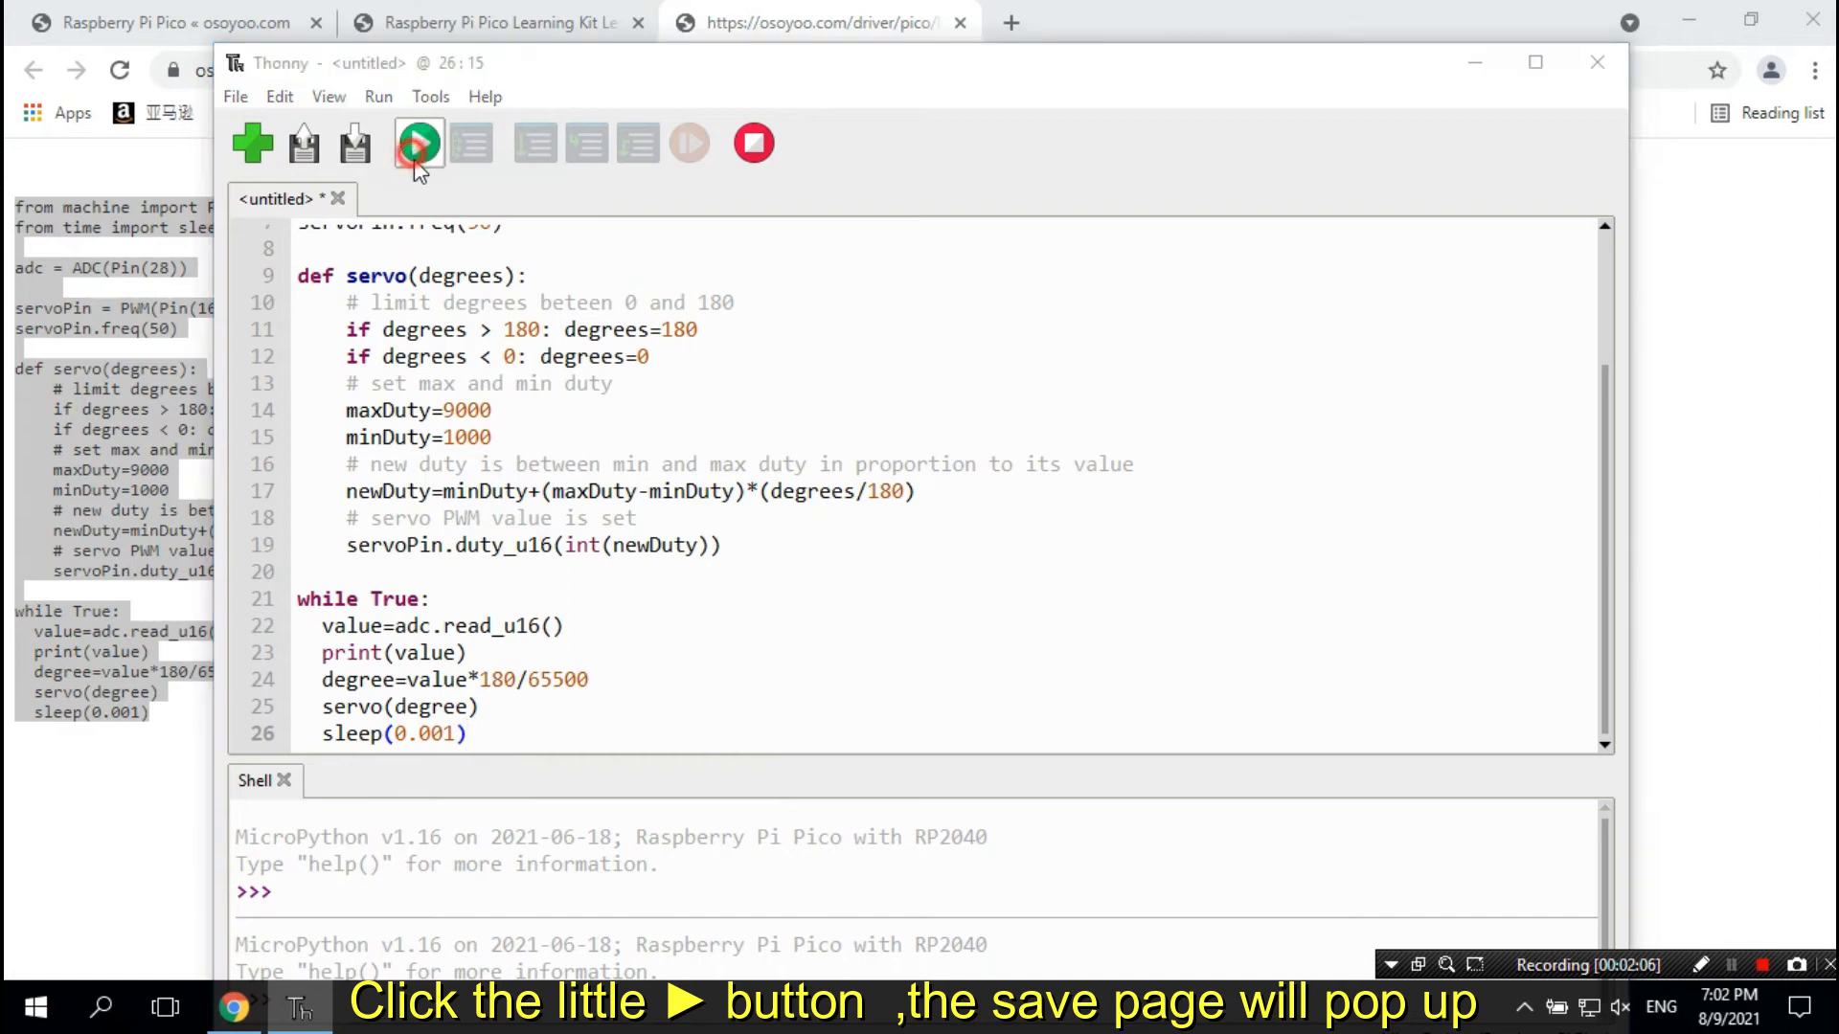
{"action": "left_click", "coordinate": [419, 143]}
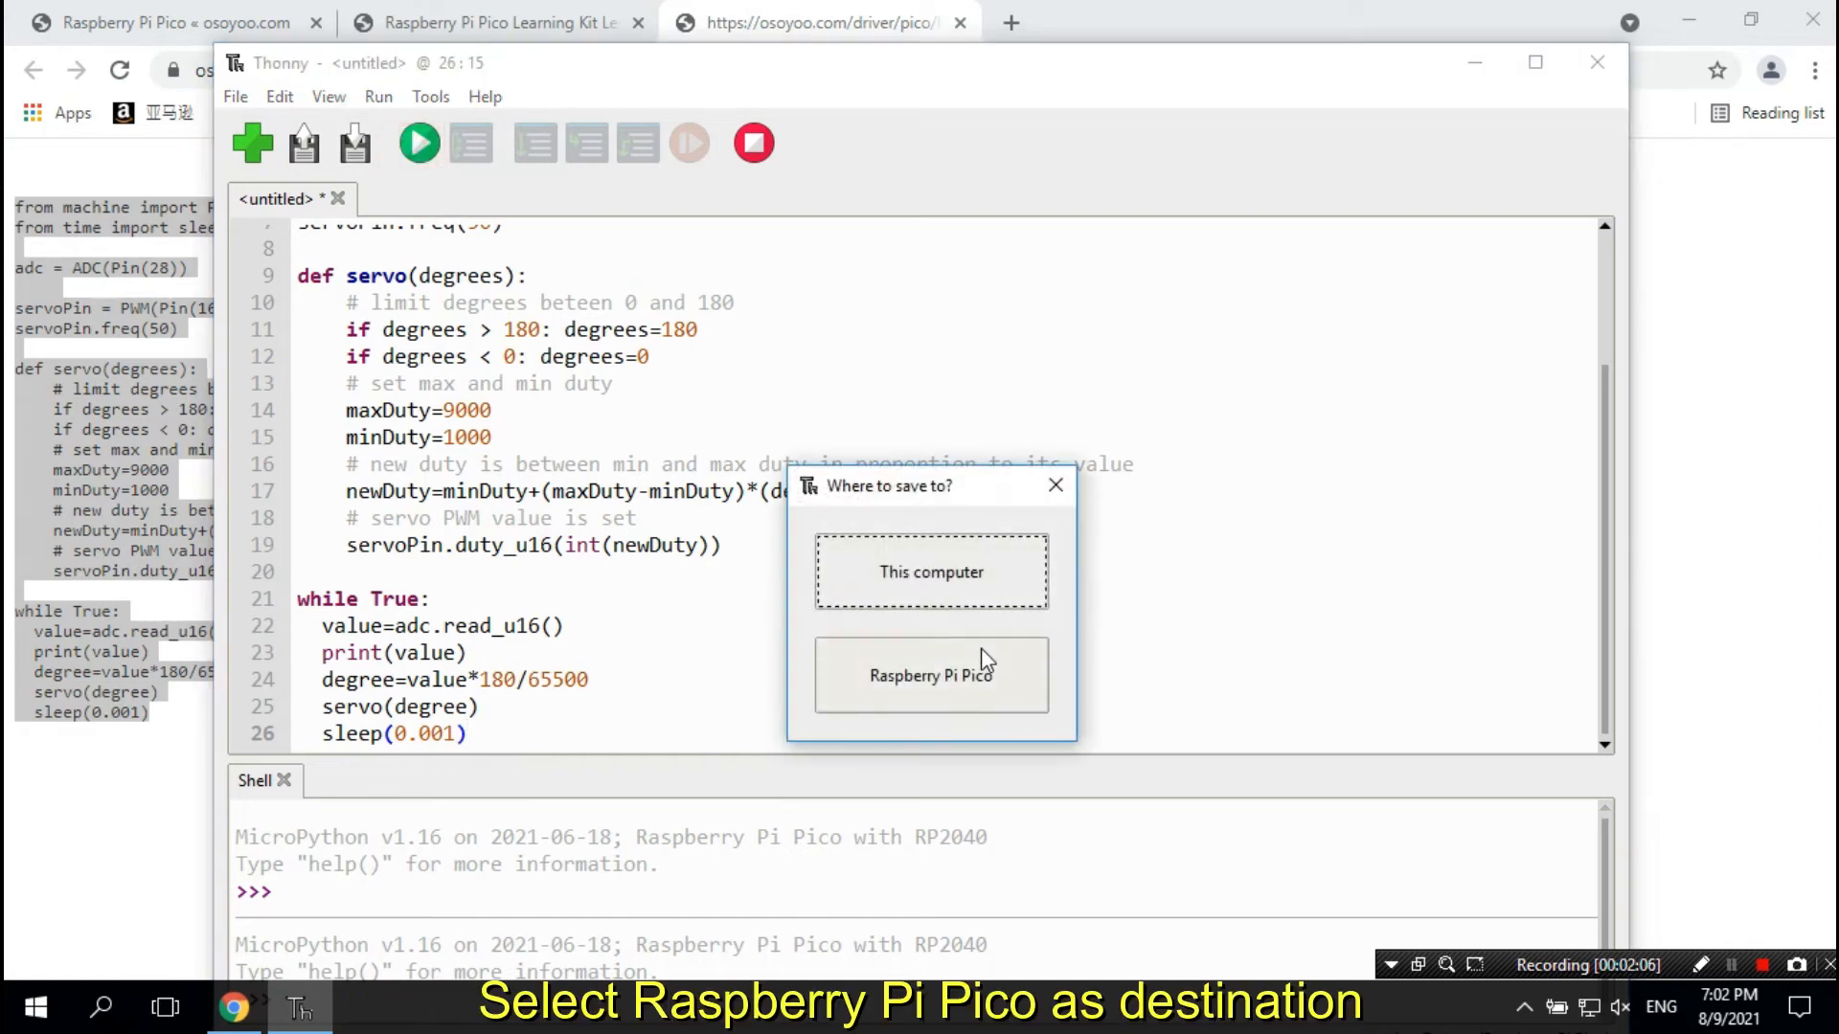
{"action": "left_click", "coordinate": [931, 674]}
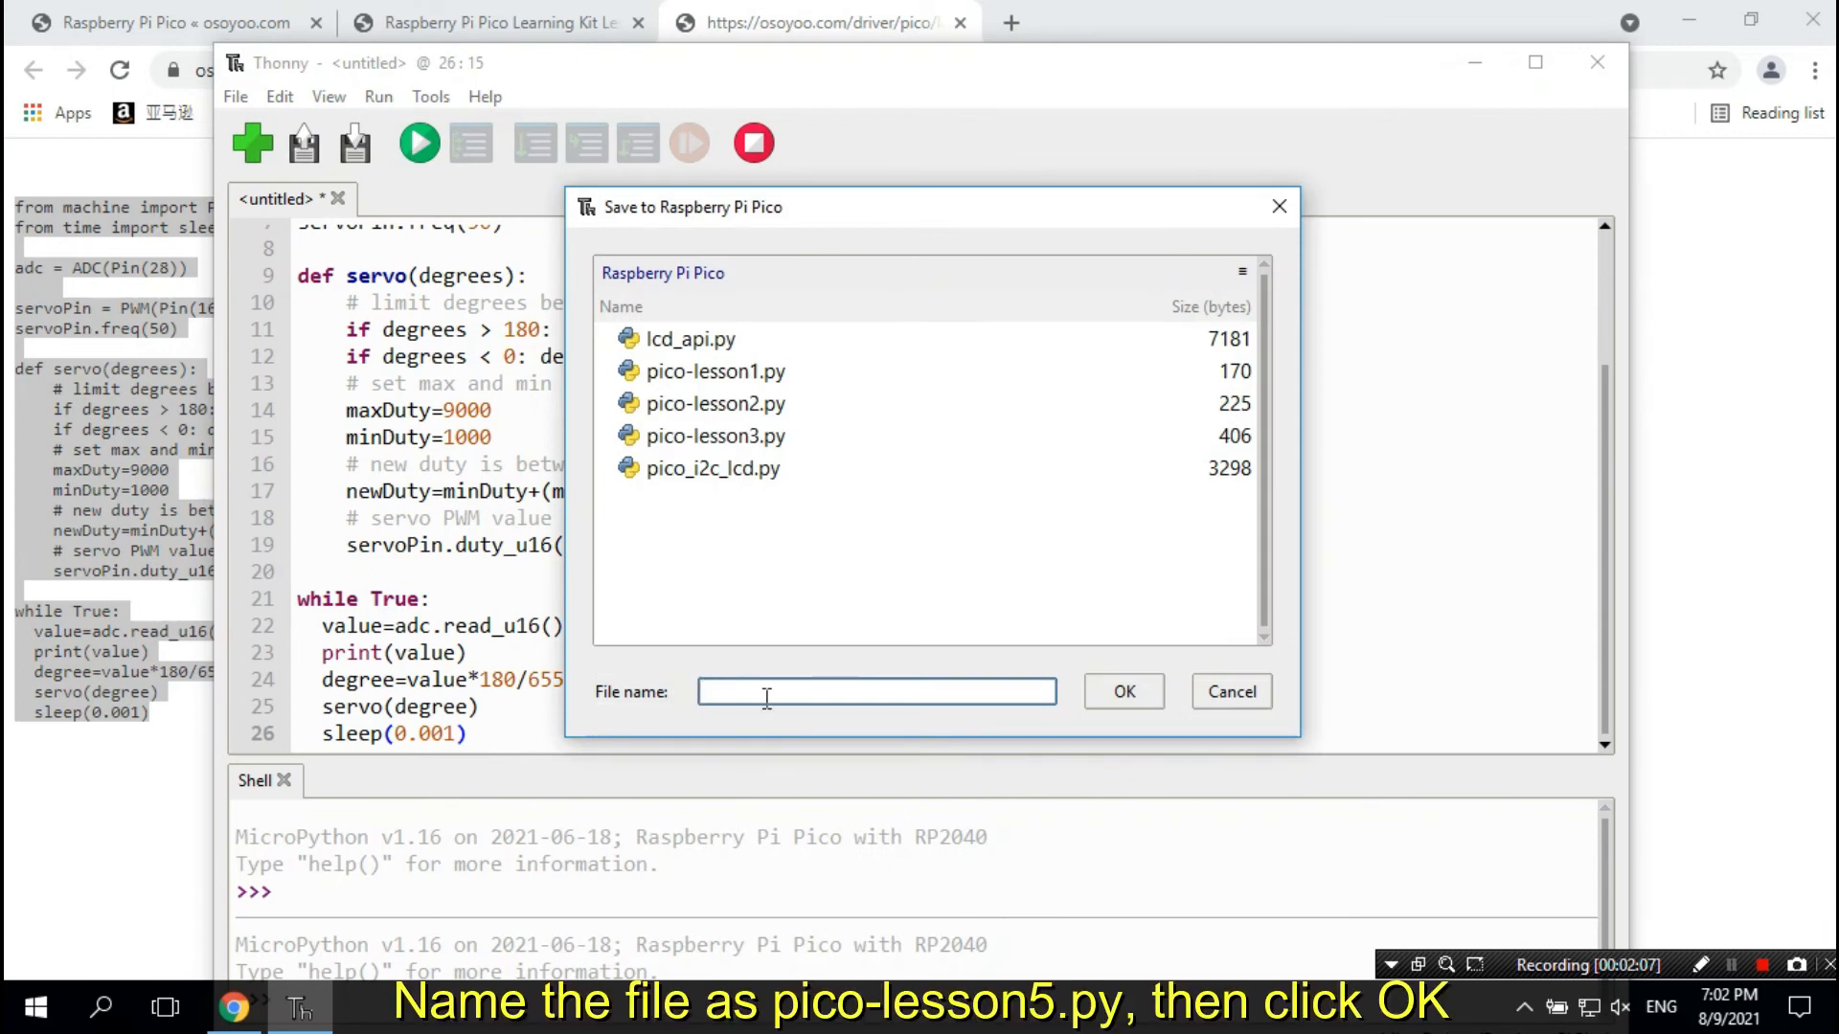
Step: Name the file pico_lesson5.py in the save-to-Pico dialog
{"action": "type", "text": "pico"}
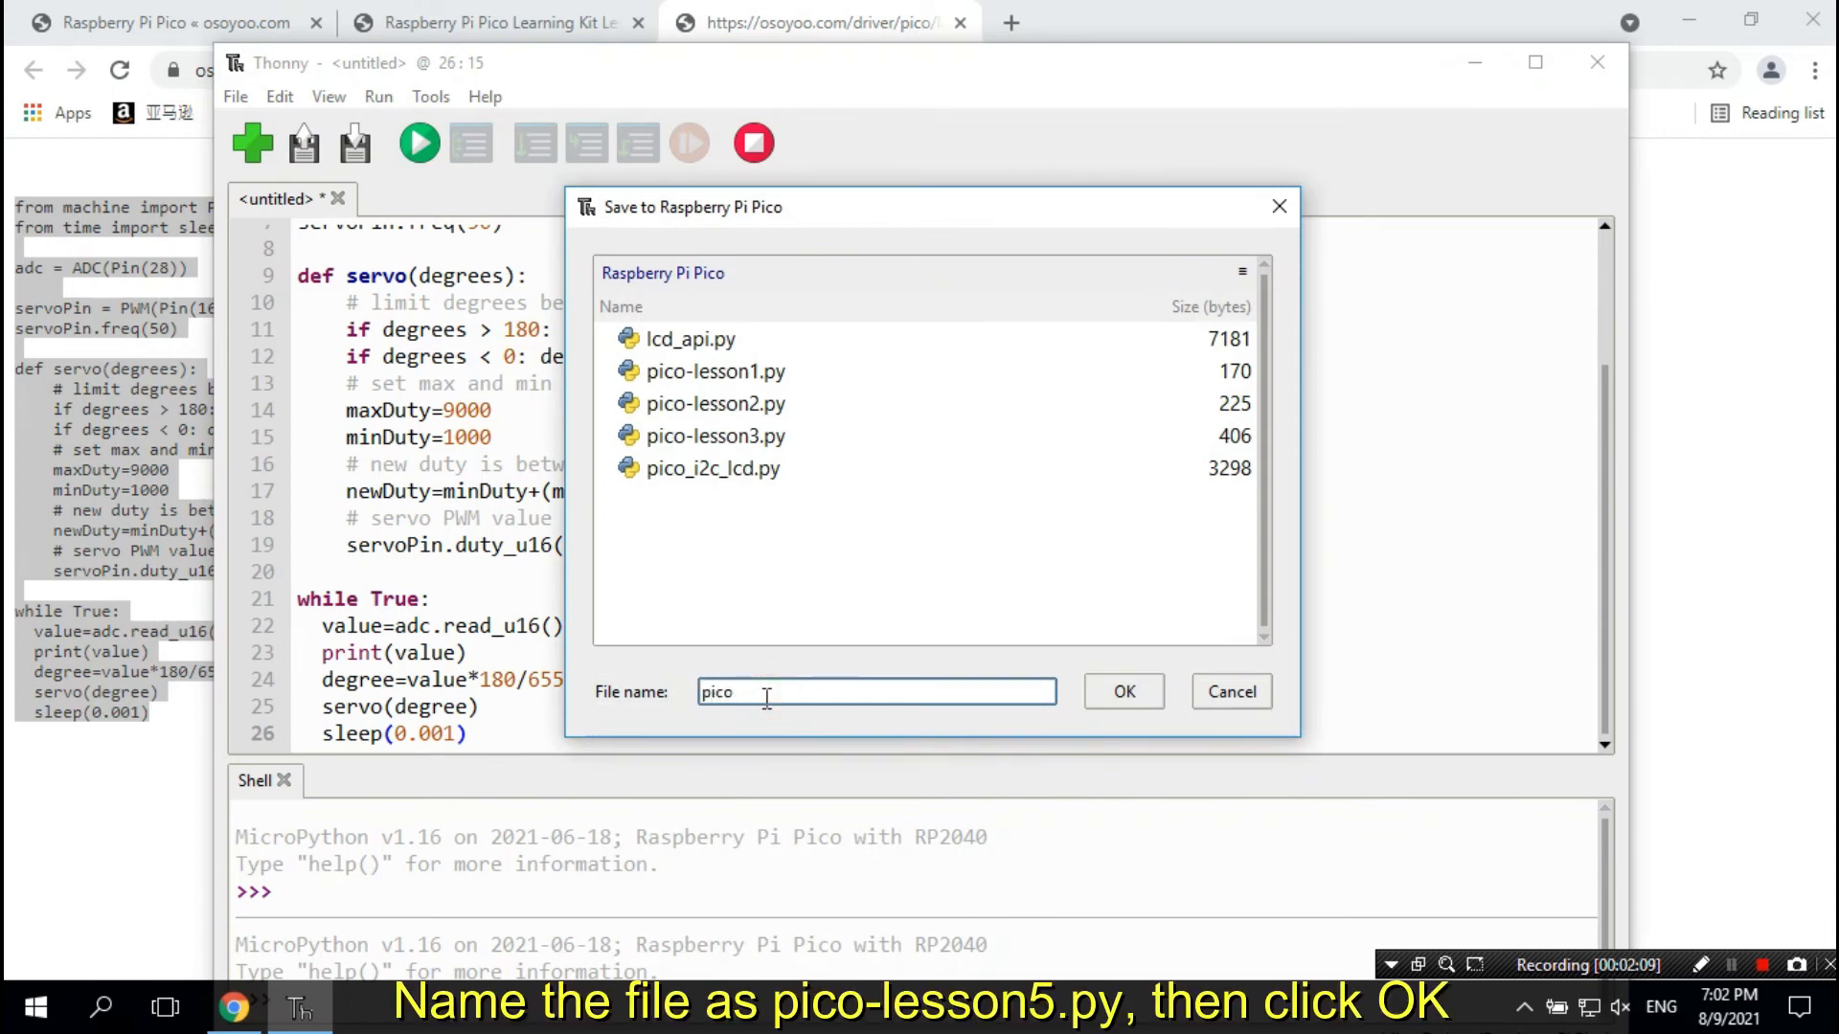
{"action": "type", "text": "_"}
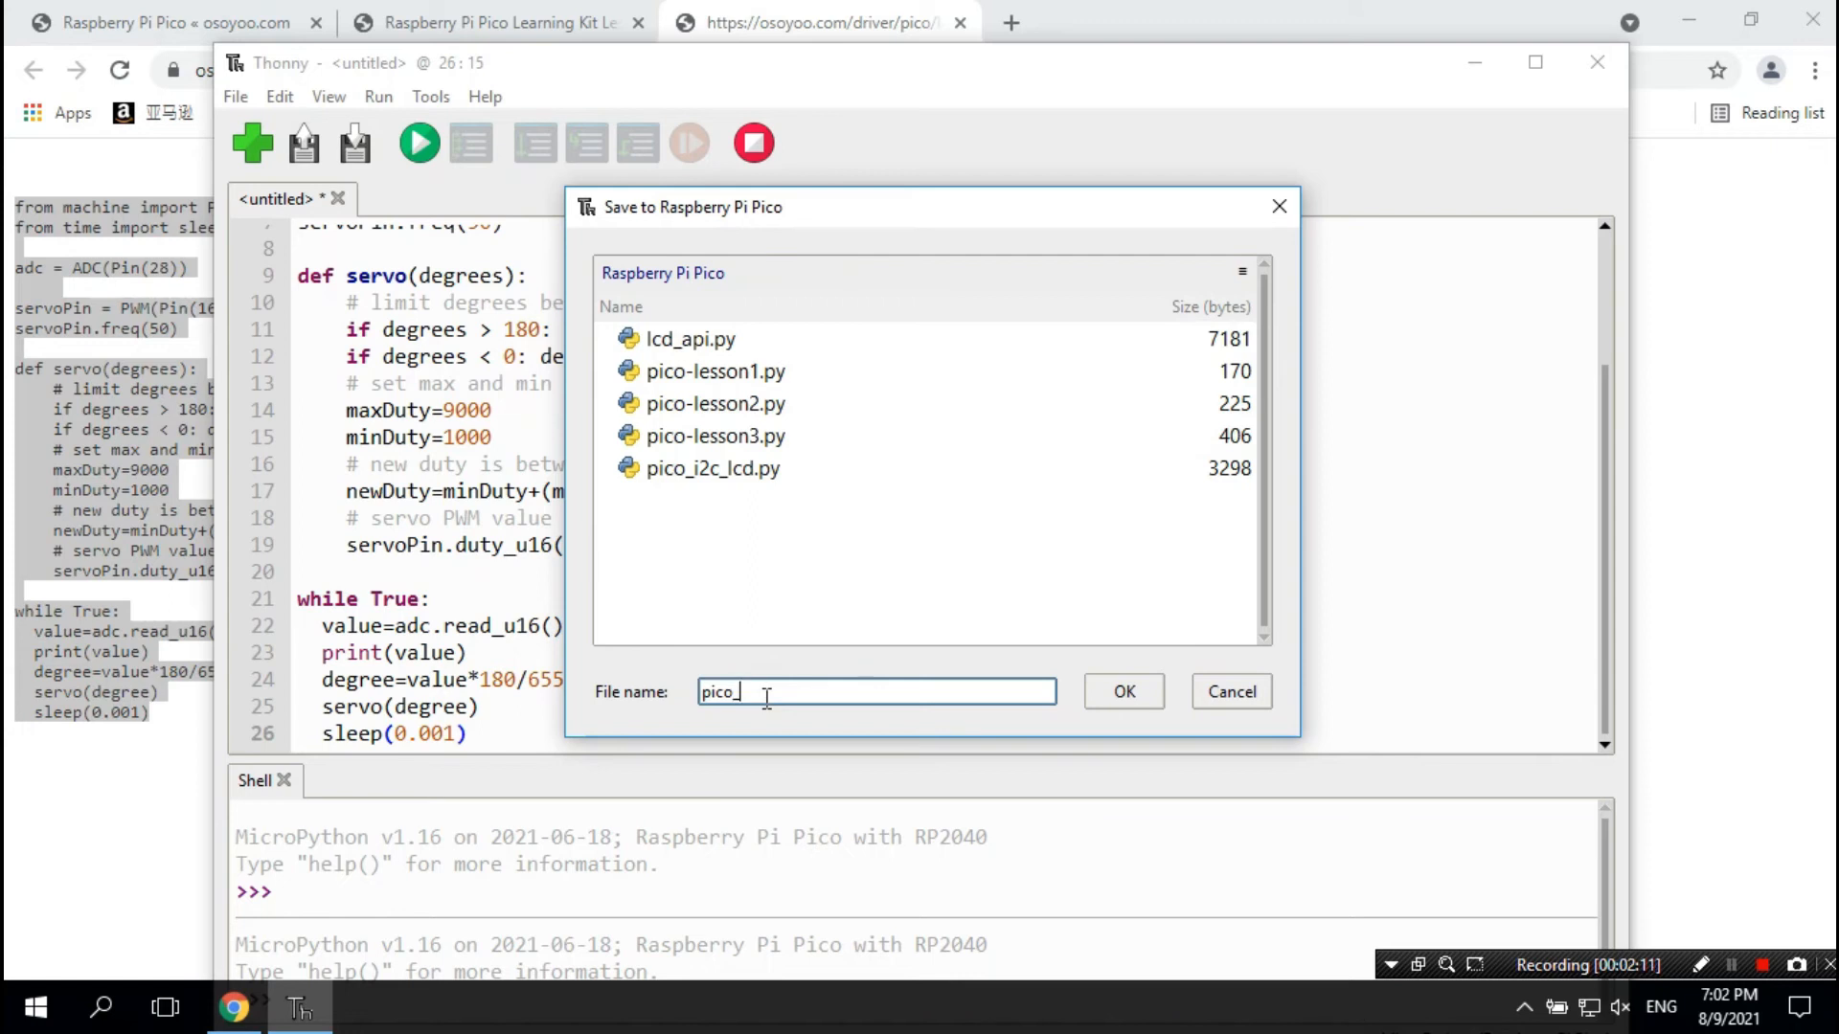
{"action": "type", "text": "lesson"}
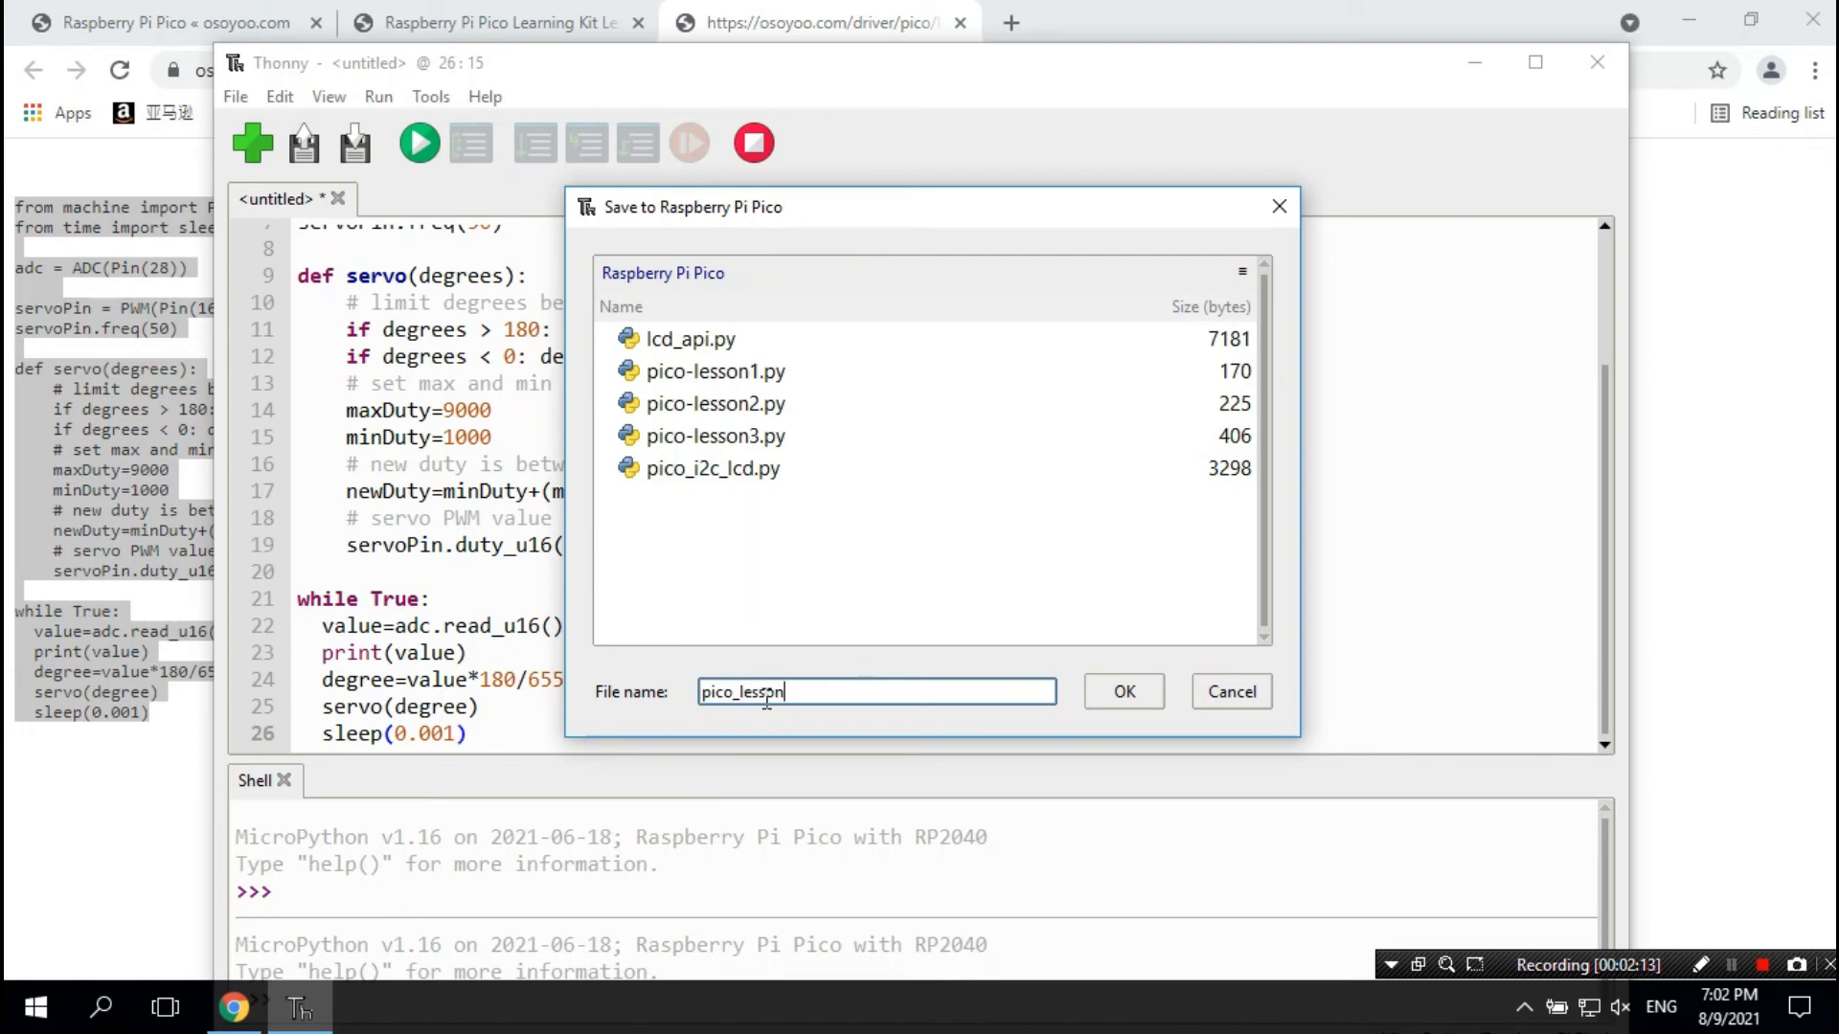
{"action": "type", "text": "5.py"}
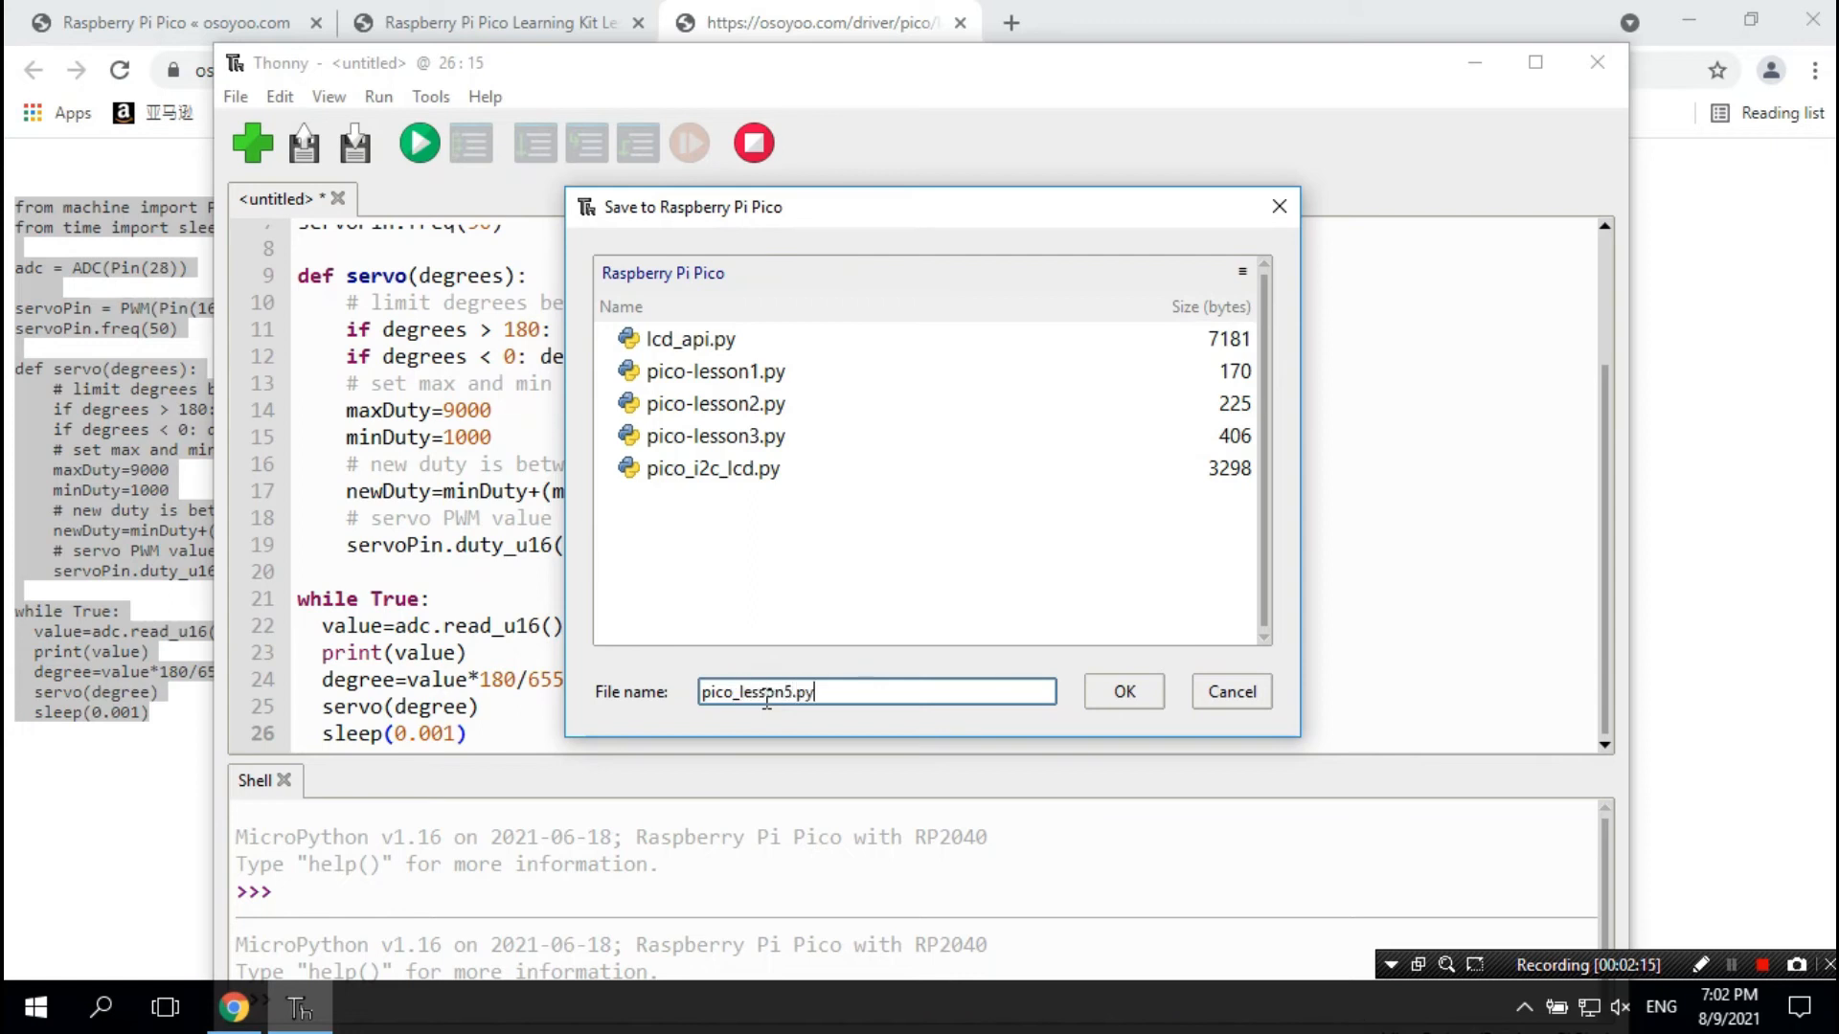